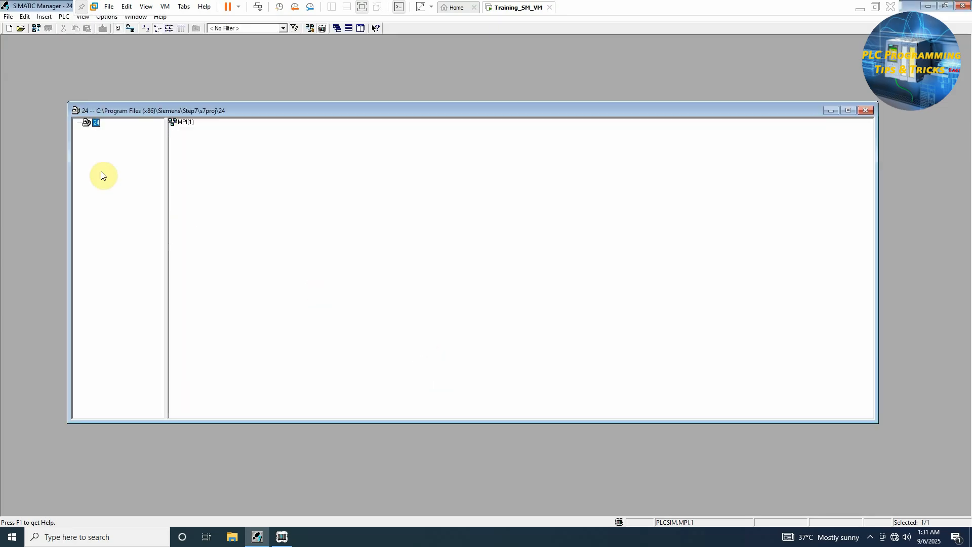
Insert a new SIMATIC 300 station into project 24 from the context menu
right_click(97, 122)
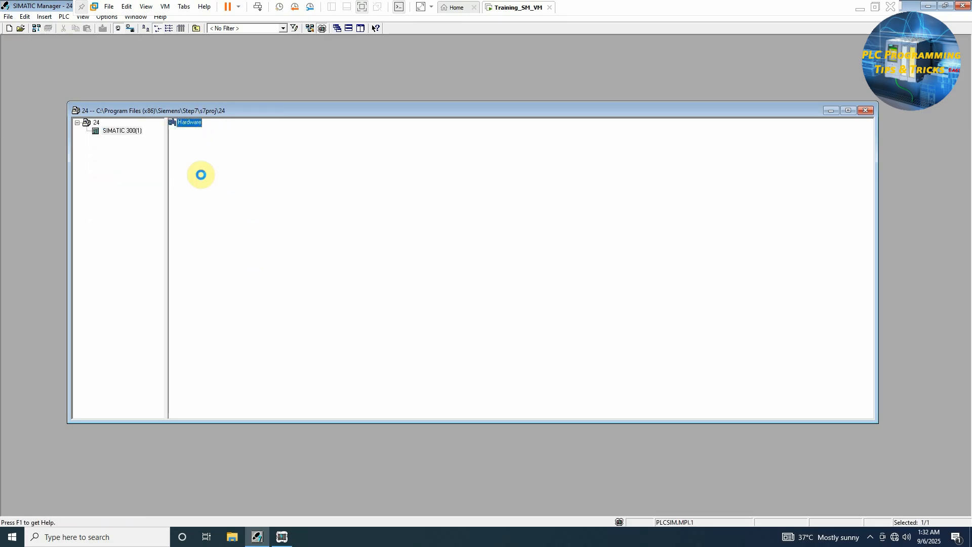
Place a CPU 314C-2 DP (6ES7 314-6CH04-0AB0, V3.3) in rack slot 2, accepting PROFIBUS settings
double_click(189, 121)
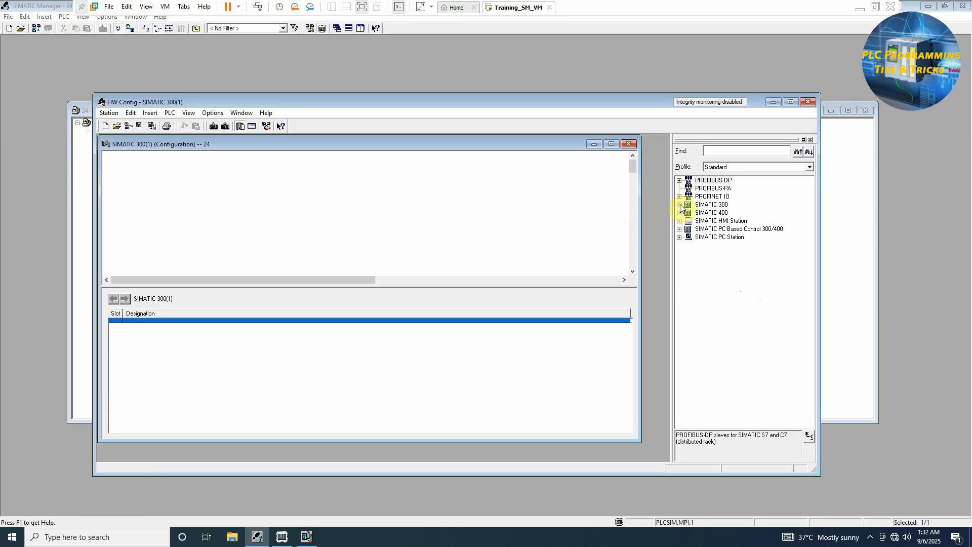
left_click(679, 204)
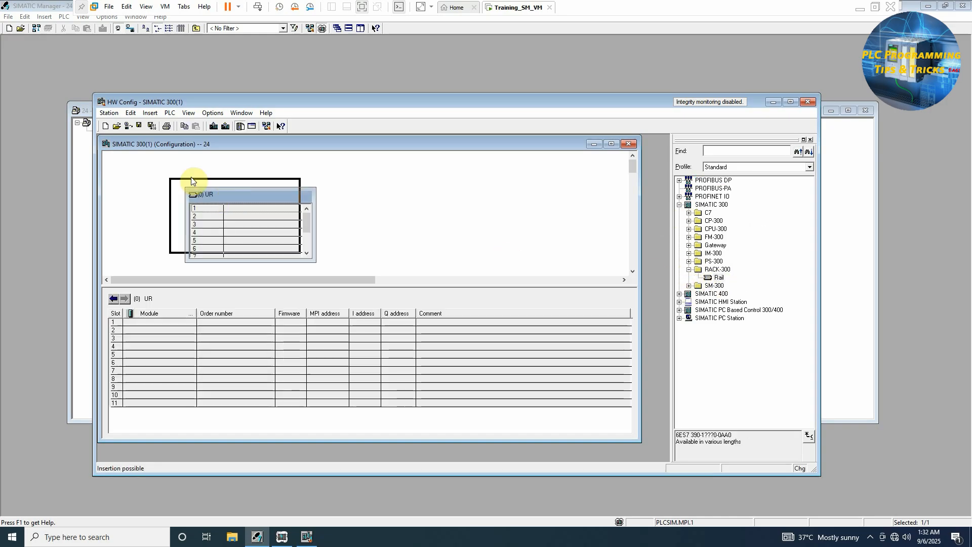
left_click(689, 204)
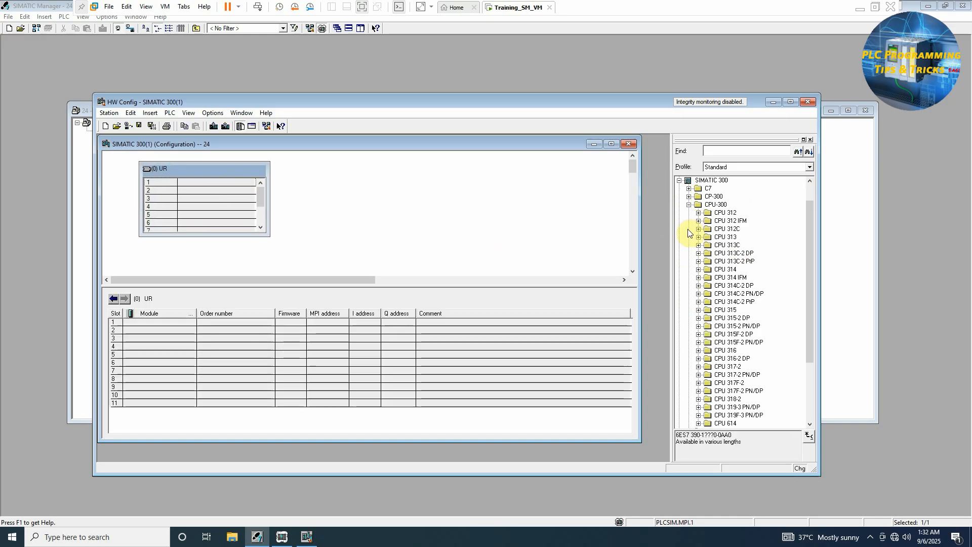
left_click(733, 285)
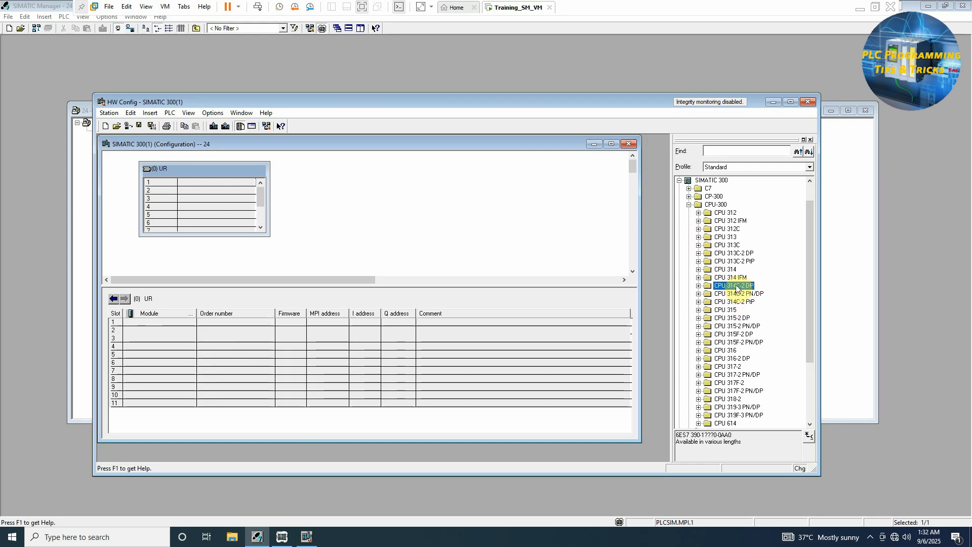
left_click(698, 285)
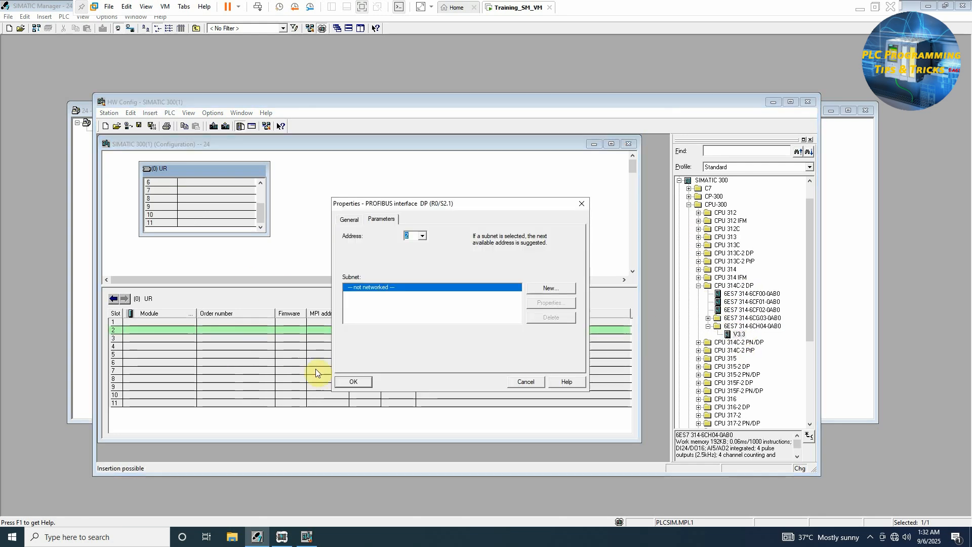
left_click(352, 381)
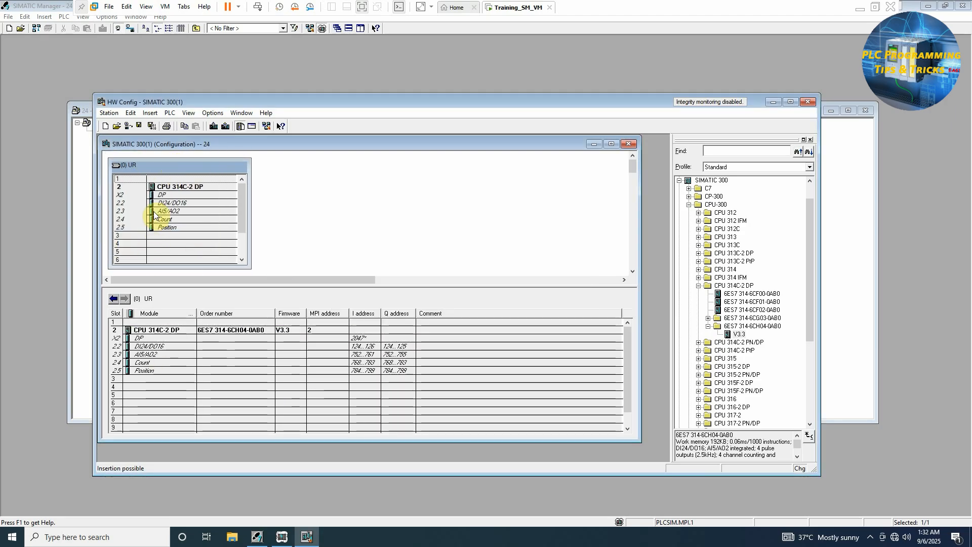
left_click(180, 211)
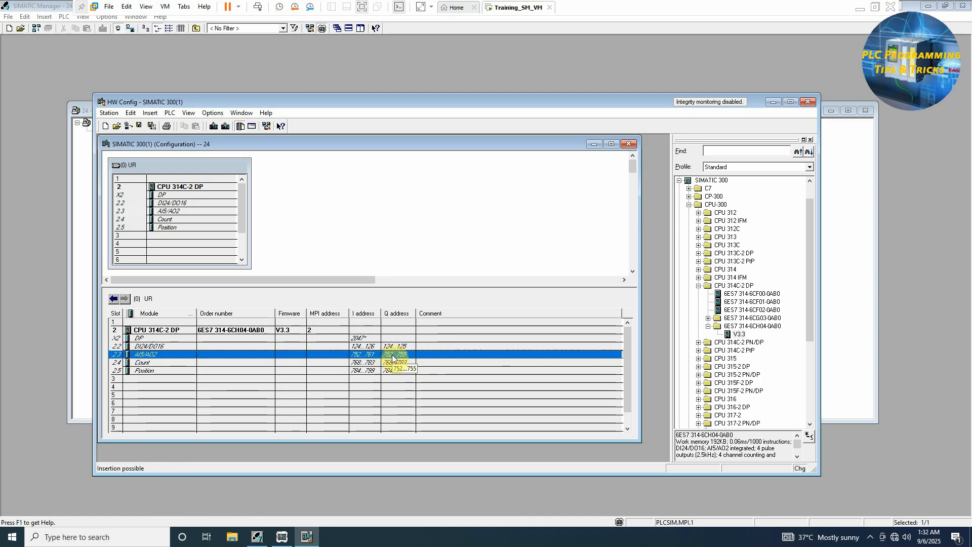
Set AI5/AO2 analog output 0 to the 4..20 mA range and confirm
double_click(143, 354)
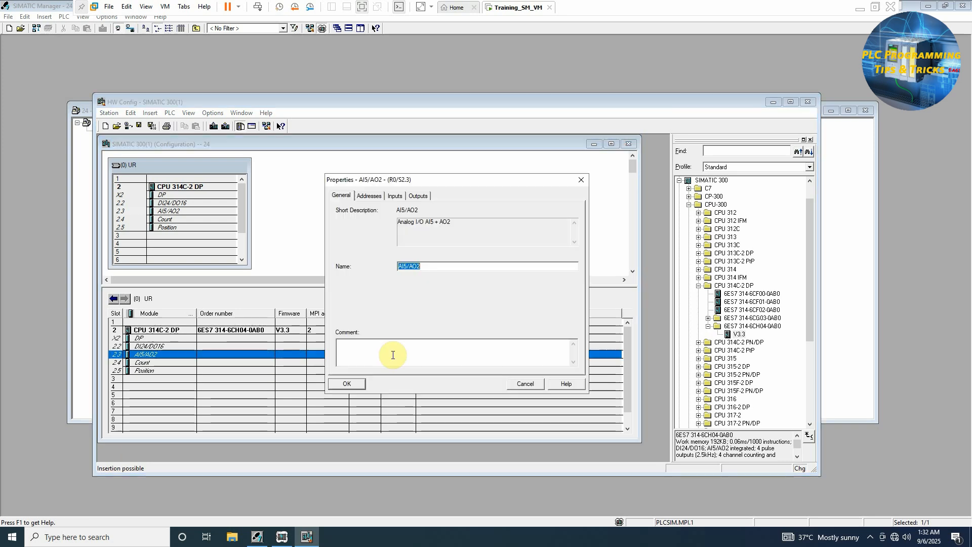
left_click(368, 196)
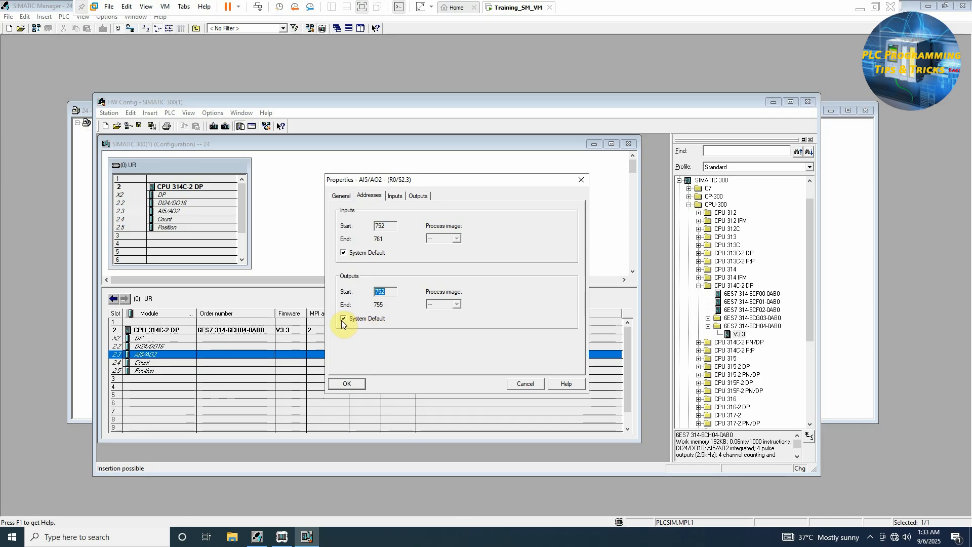
left_click(344, 318)
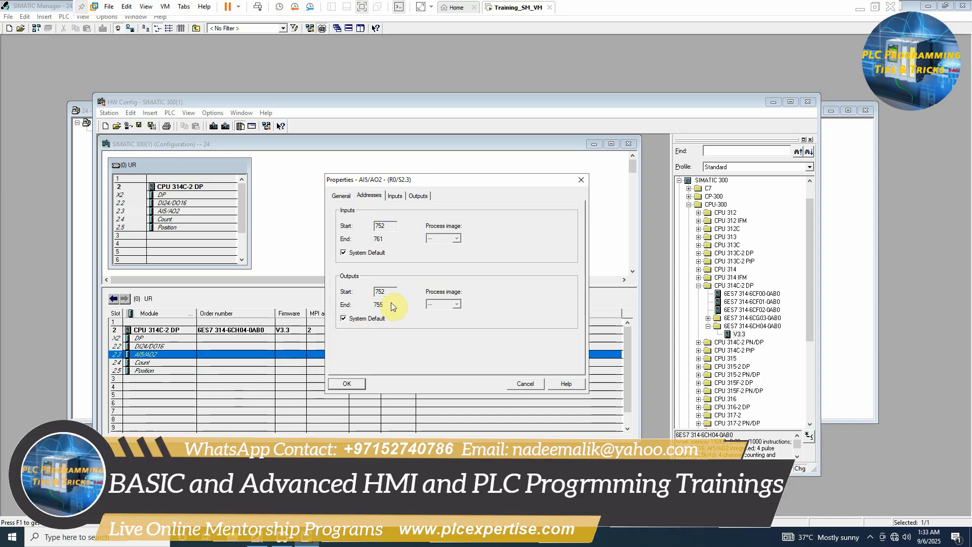
left_click(417, 195)
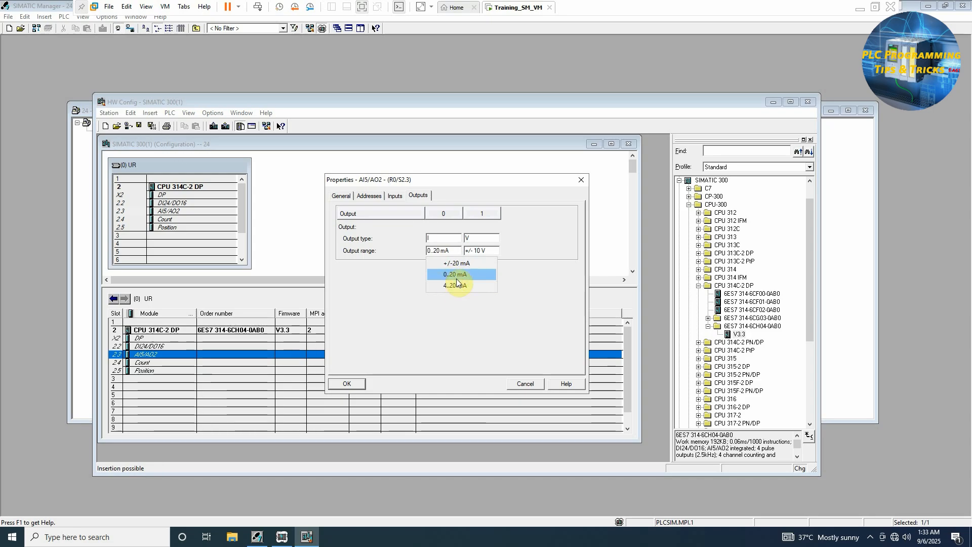
left_click(455, 286)
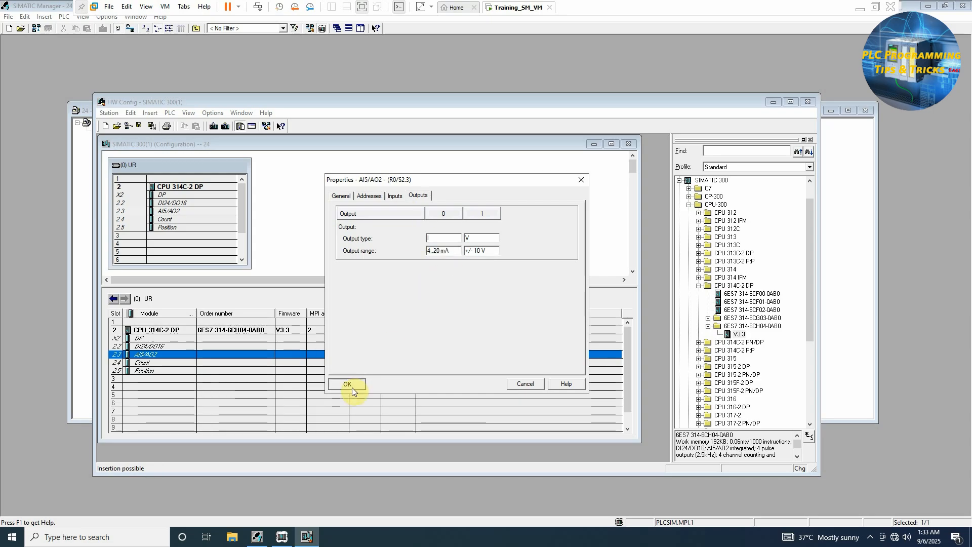
left_click(347, 383)
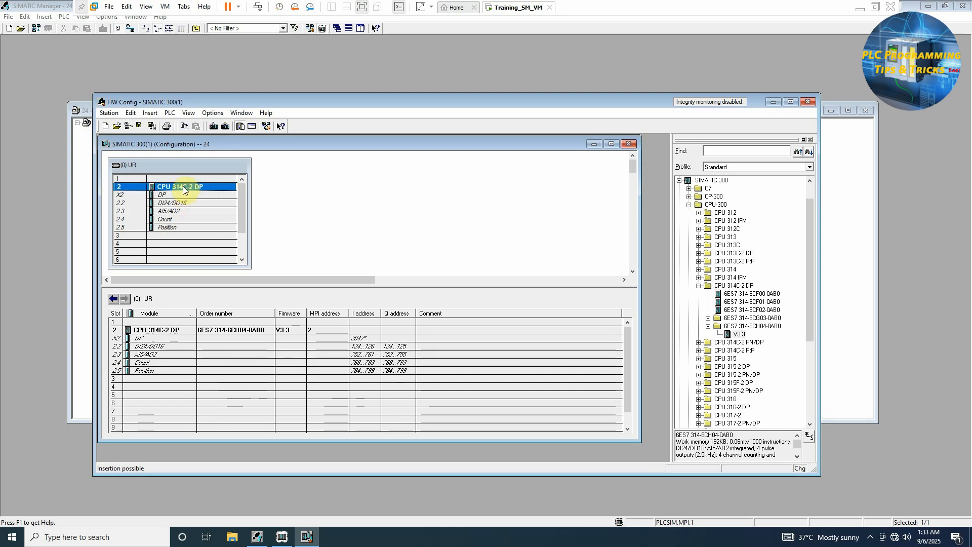
Set the CPU's protection level to '1: Keyswitch setting' and confirm
double_click(179, 186)
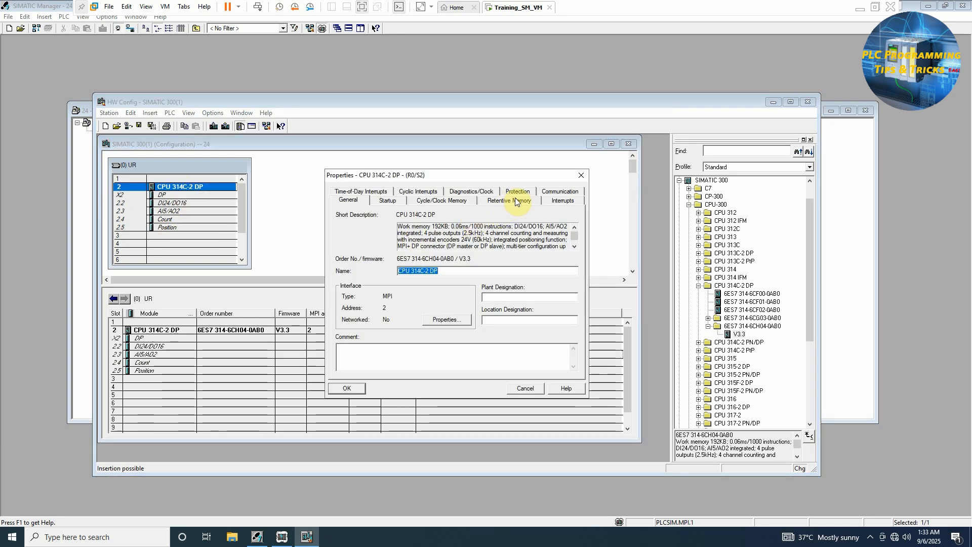
left_click(517, 191)
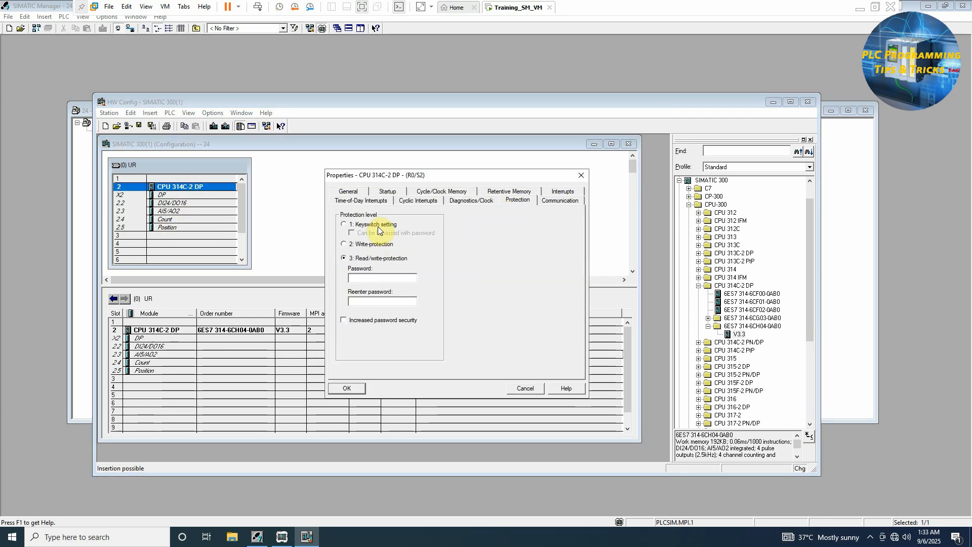
left_click(344, 224)
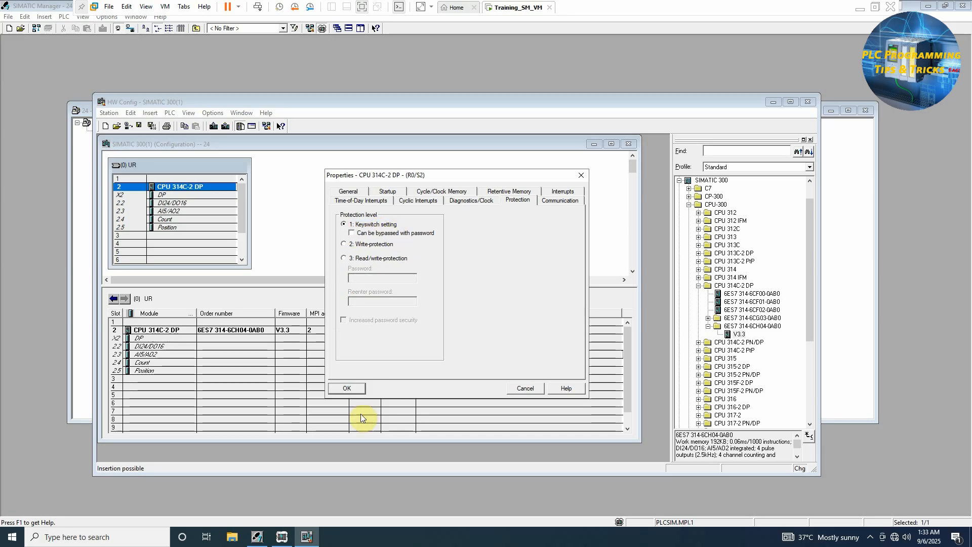
left_click(346, 387)
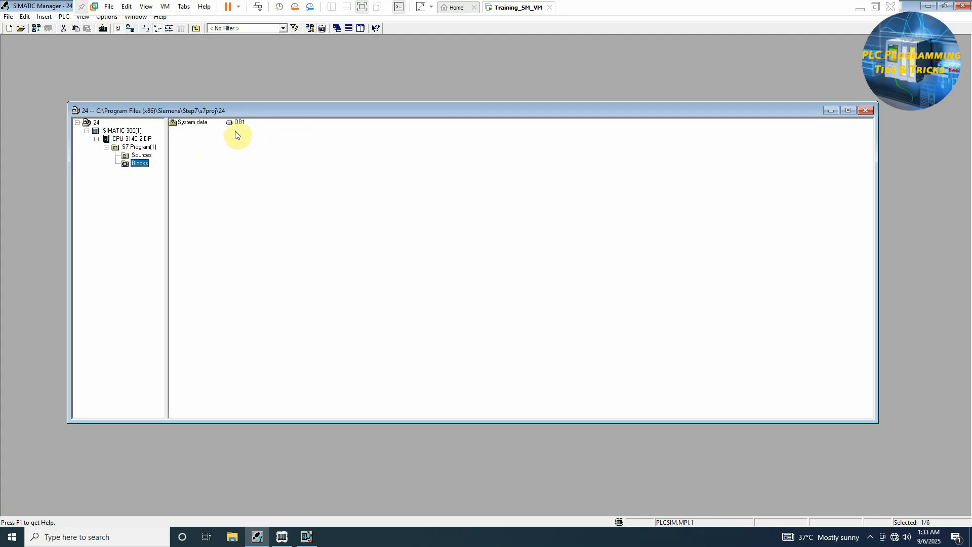
Change OB1's Created in Language from STL to LAD in its object properties
double_click(237, 121)
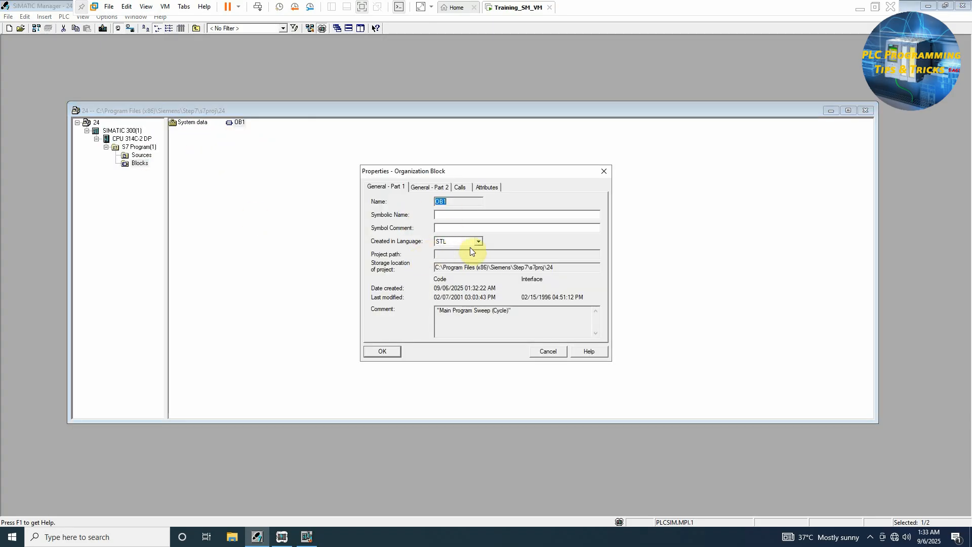
left_click(457, 241)
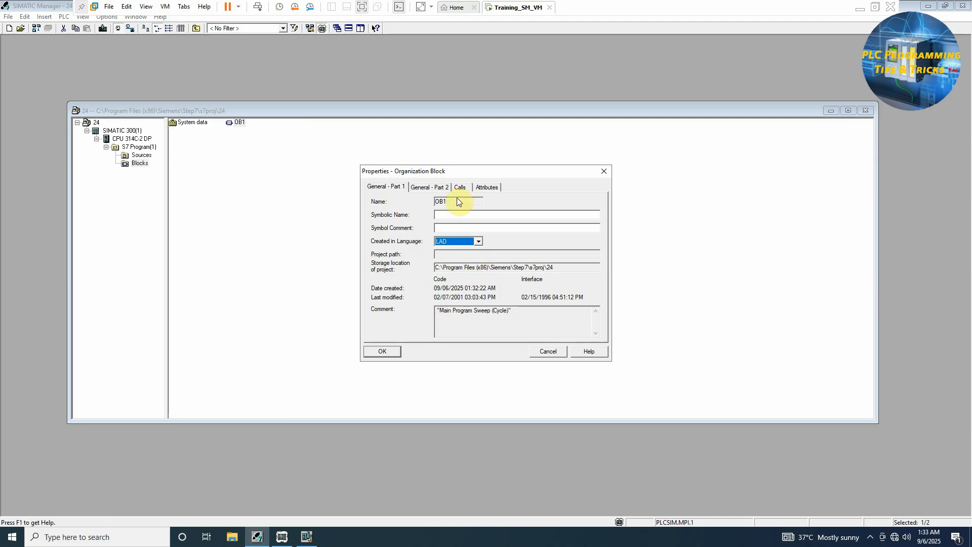
mouse_move(382, 372)
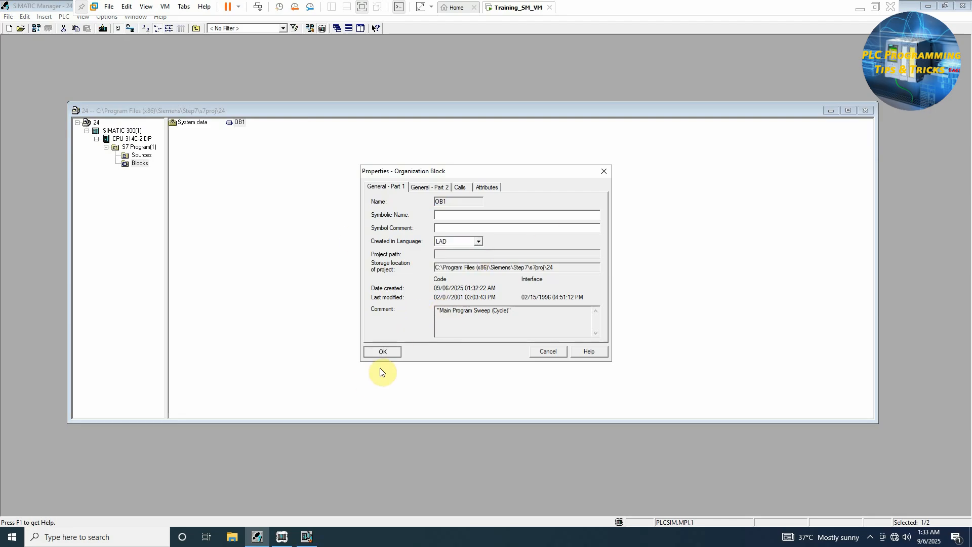
left_click(381, 351)
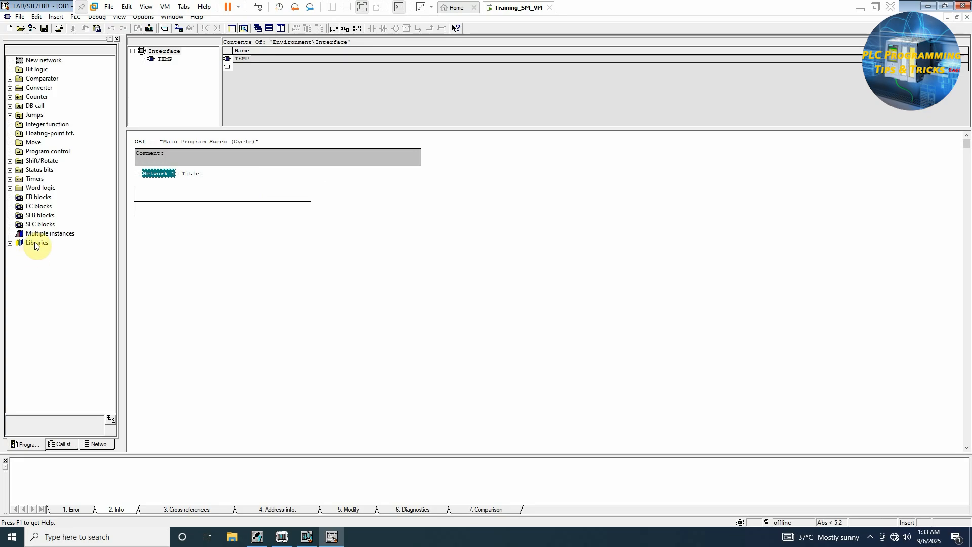
Insert FC106 UNSCALE from Standard Library > TI-S7 Converting Blocks into Network 1
left_click(11, 242)
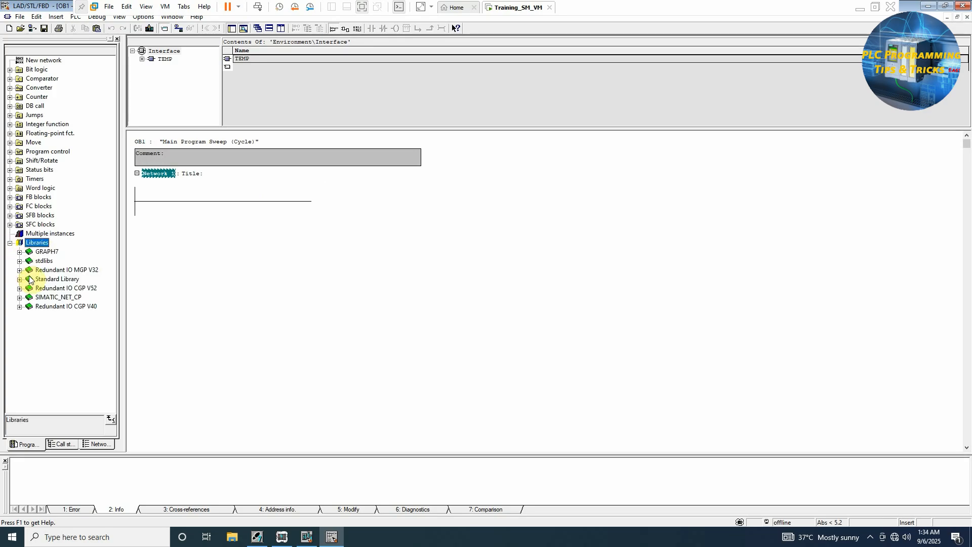
mouse_move(59, 287)
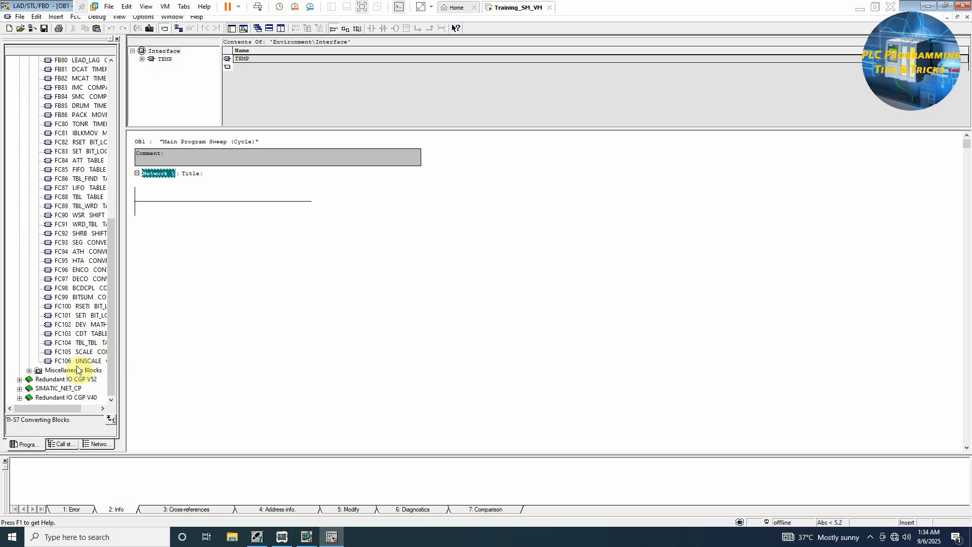
left_click(75, 361)
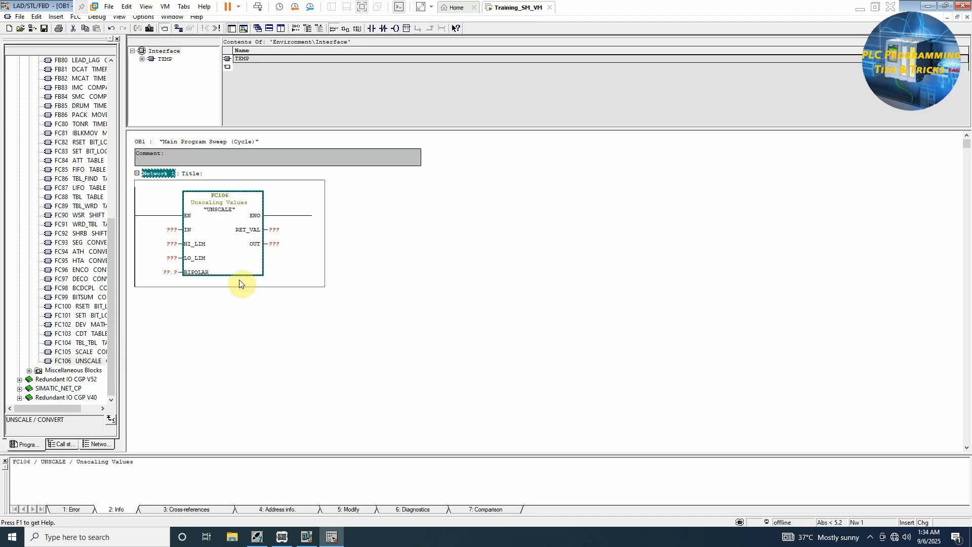
mouse_move(195, 287)
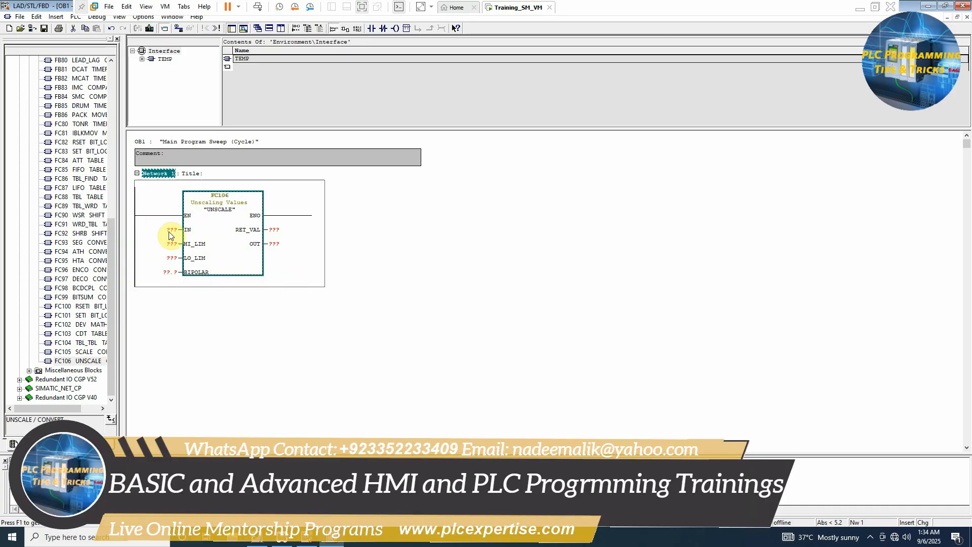
mouse_move(168, 234)
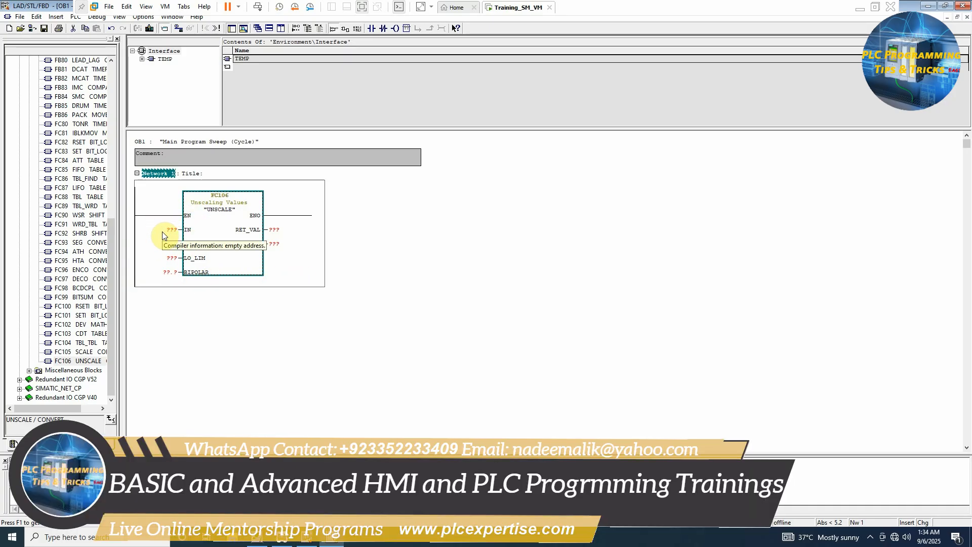
Enter MW300 at FC106's IN pin, then replace it with MD300
left_click(168, 230)
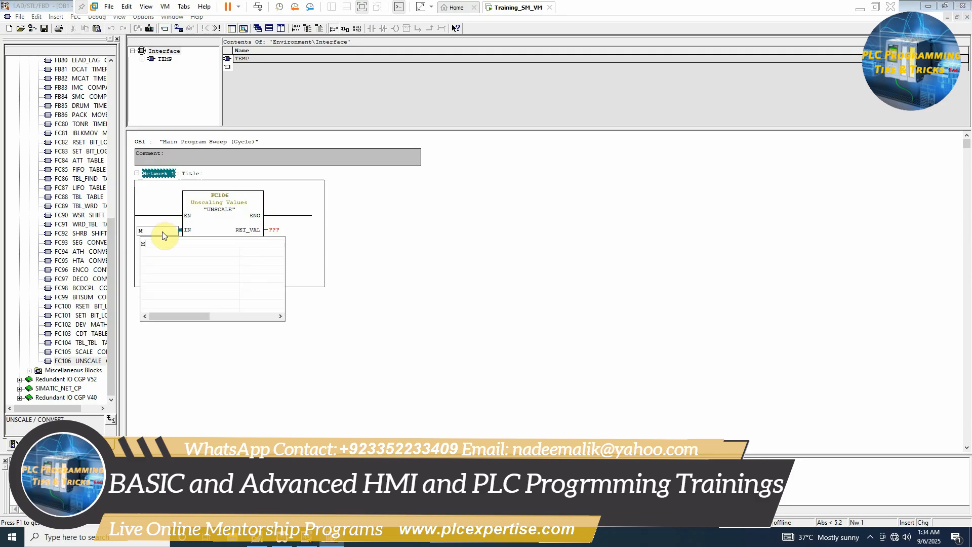
type("MW300")
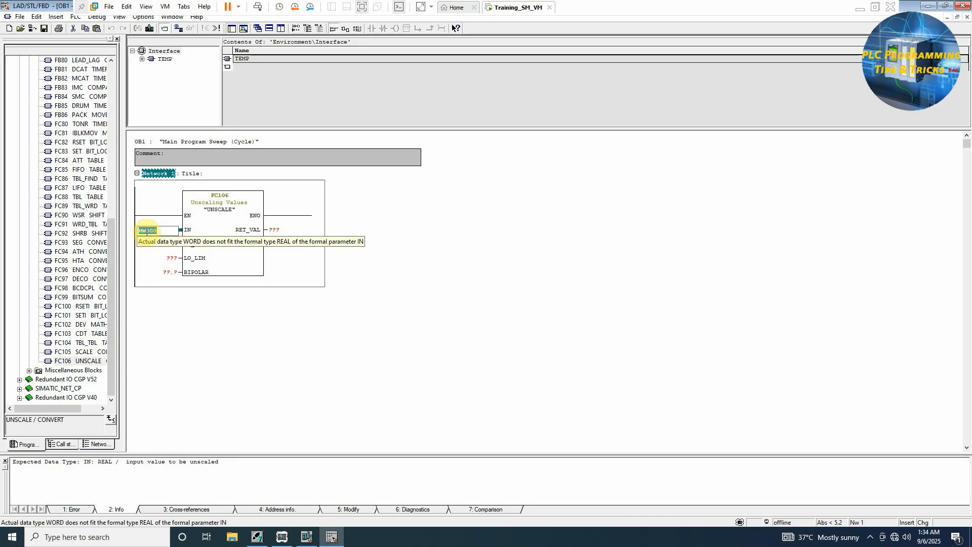
left_click(149, 229)
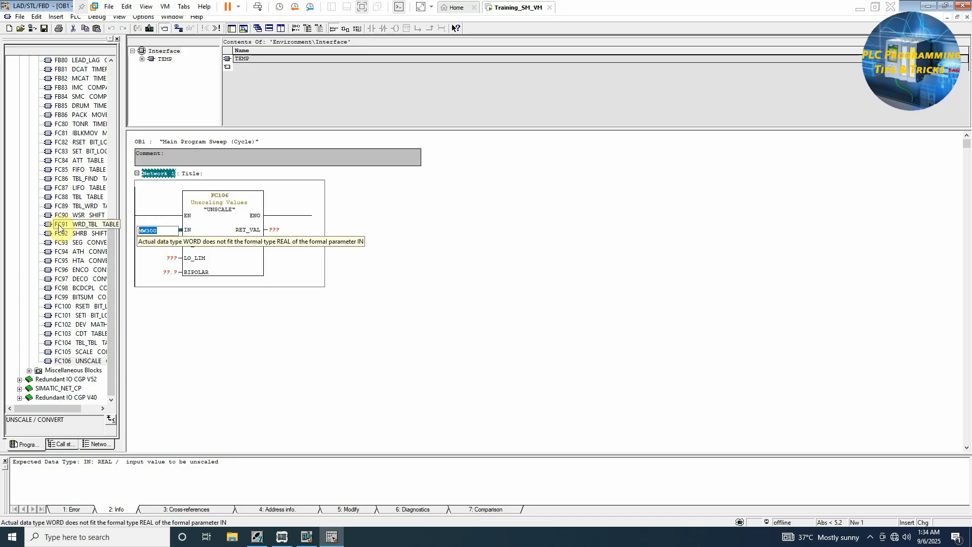
type("MD300")
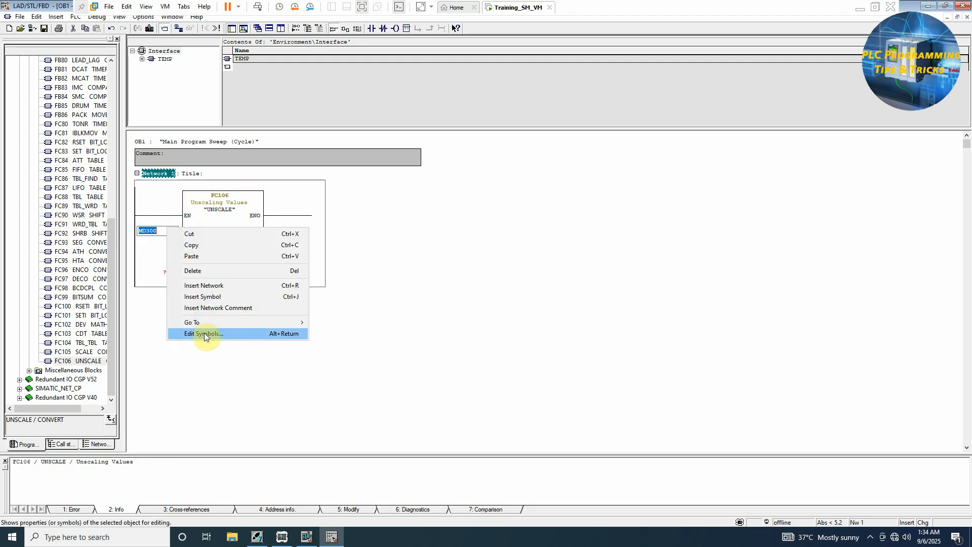
Define MD300 as symbol ANALOG_OUT with data type REAL
left_click(202, 334)
type("ANALOG_OUT")
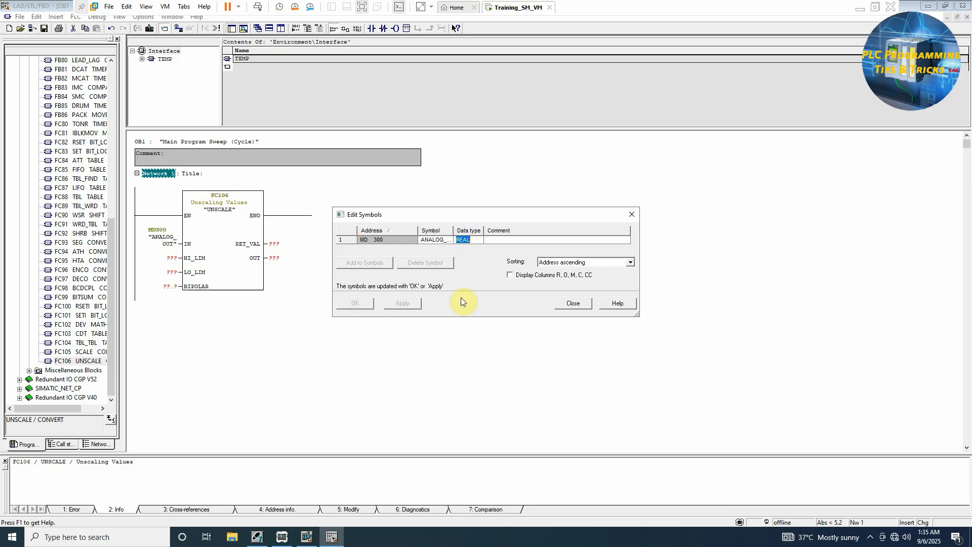
left_click(572, 303)
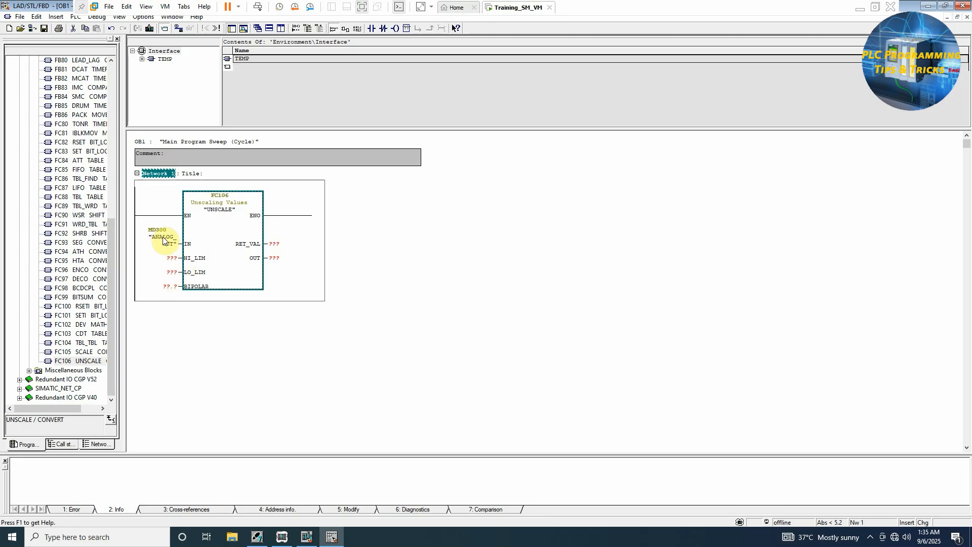
Enter 0.0 at LO_LIM and 100.0 at HI_LIM of FC106
left_click(172, 273)
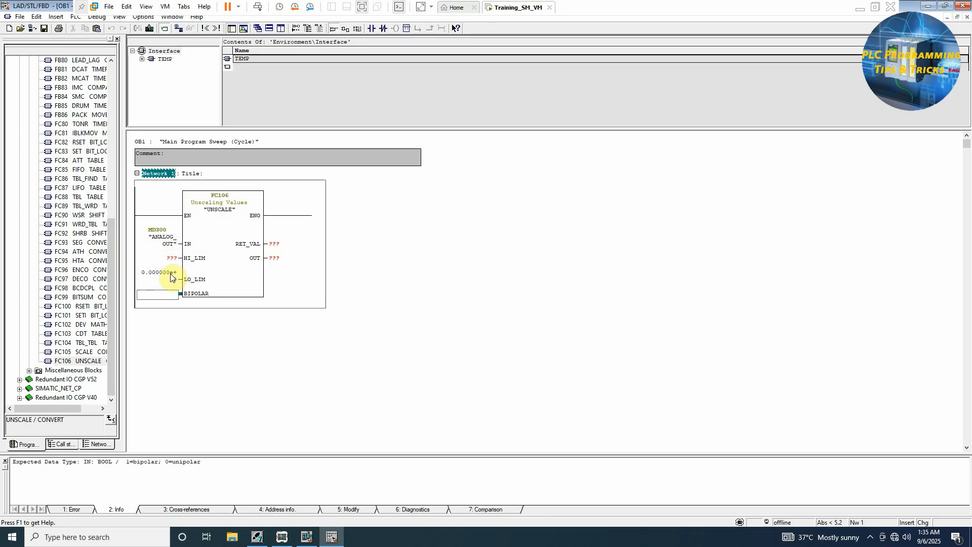
left_click(158, 257)
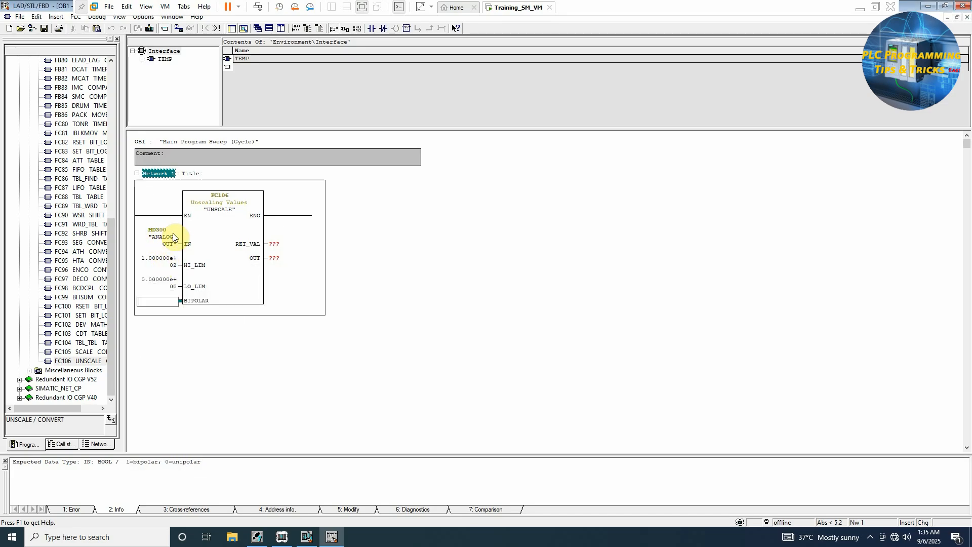
mouse_move(175, 284)
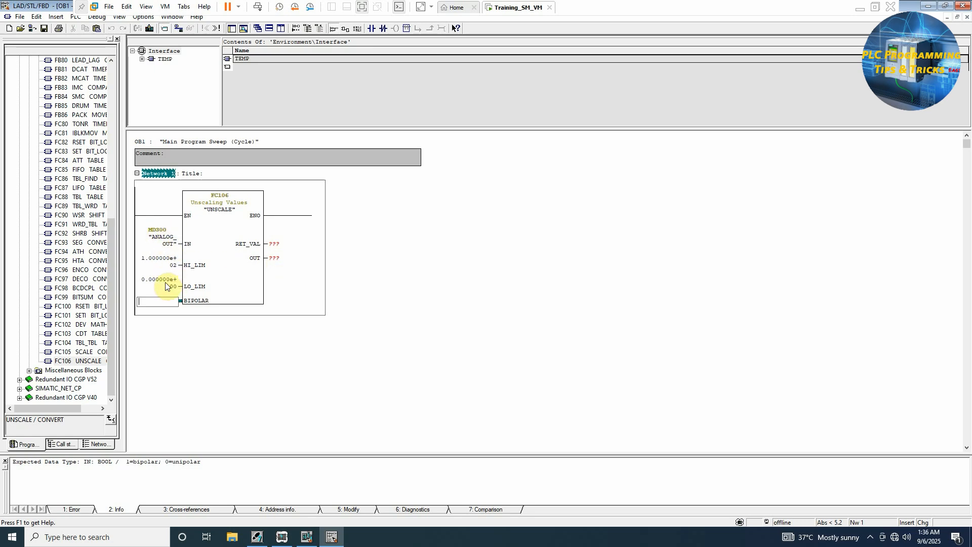
mouse_move(164, 260)
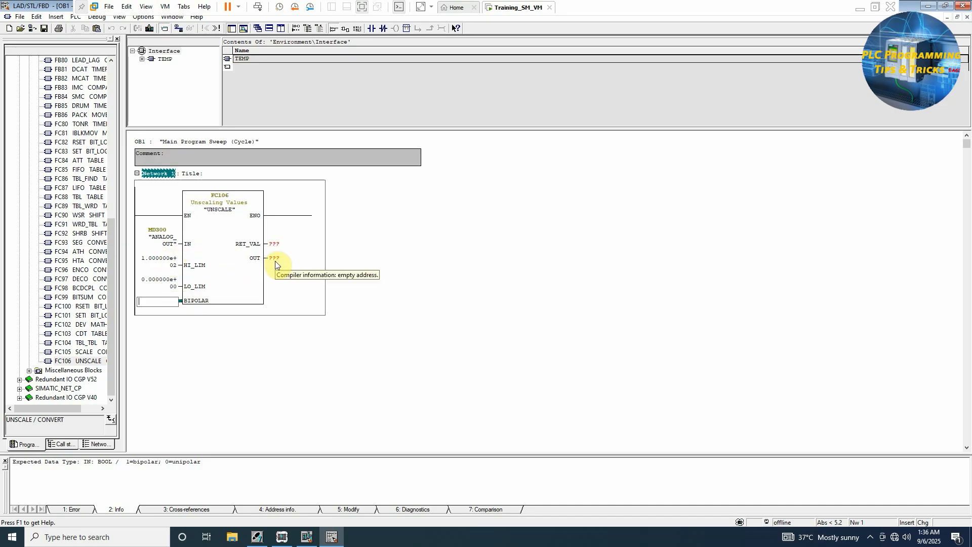
mouse_move(271, 263)
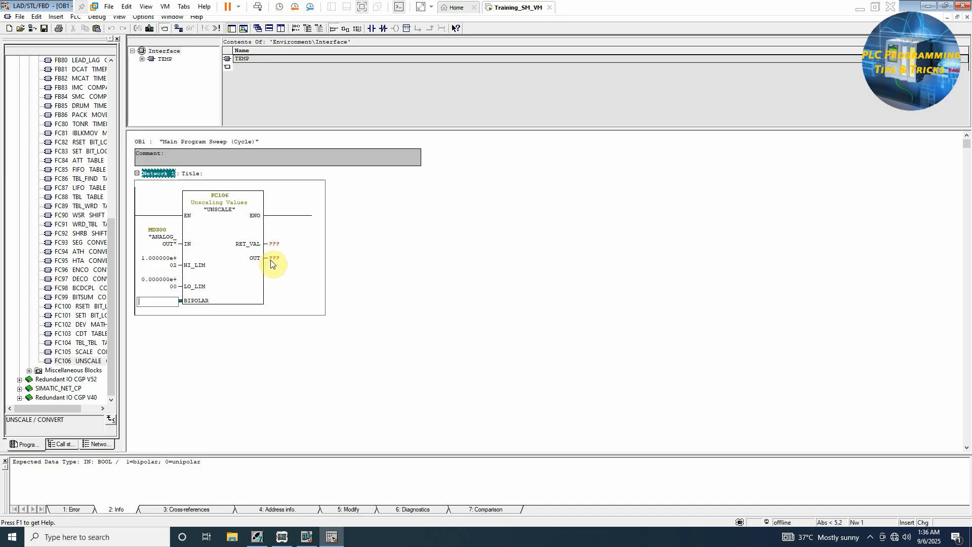
mouse_move(249, 279)
type("M")
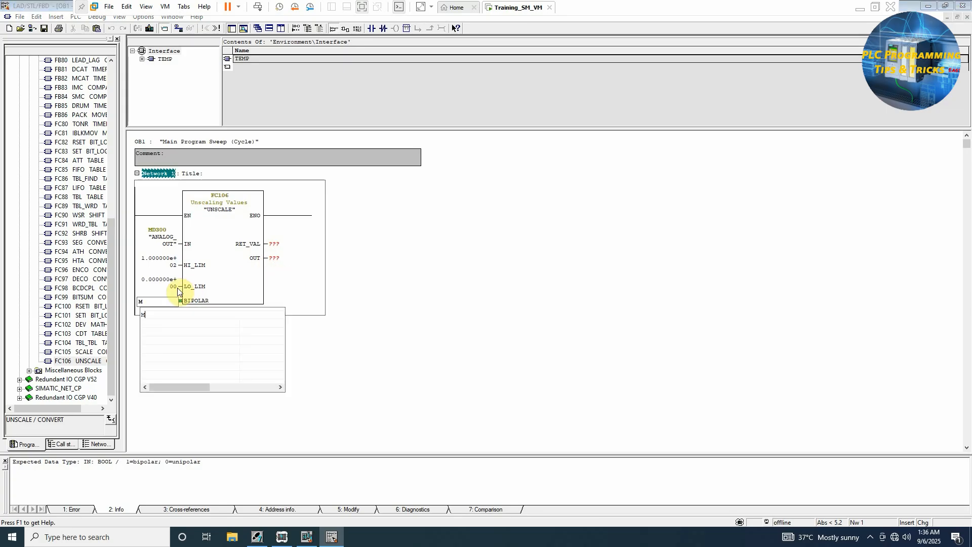
Assign M0.0 'ALWAYS_OFF' to BIPOLAR and MW200 'ERROR' to RET_VAL
right_click(145, 302)
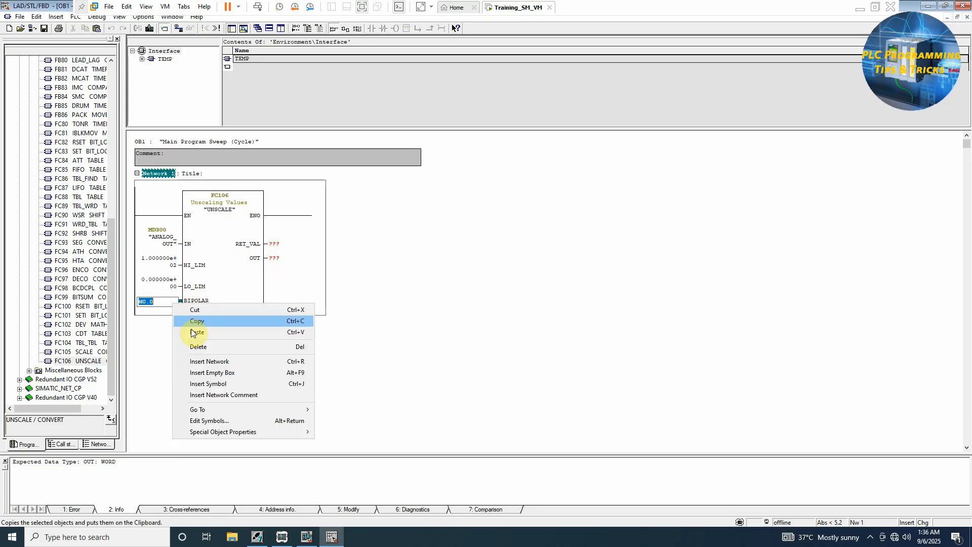
left_click(210, 420)
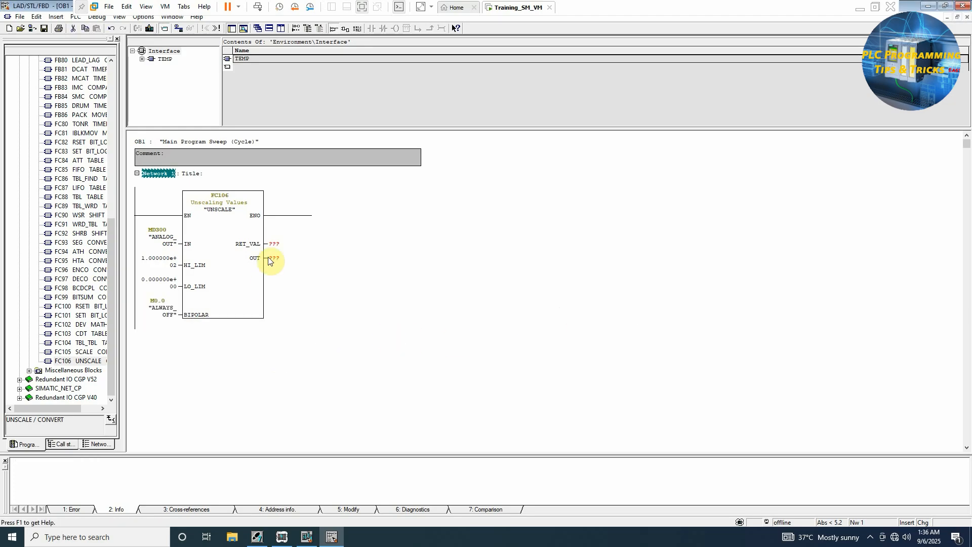
right_click(270, 258)
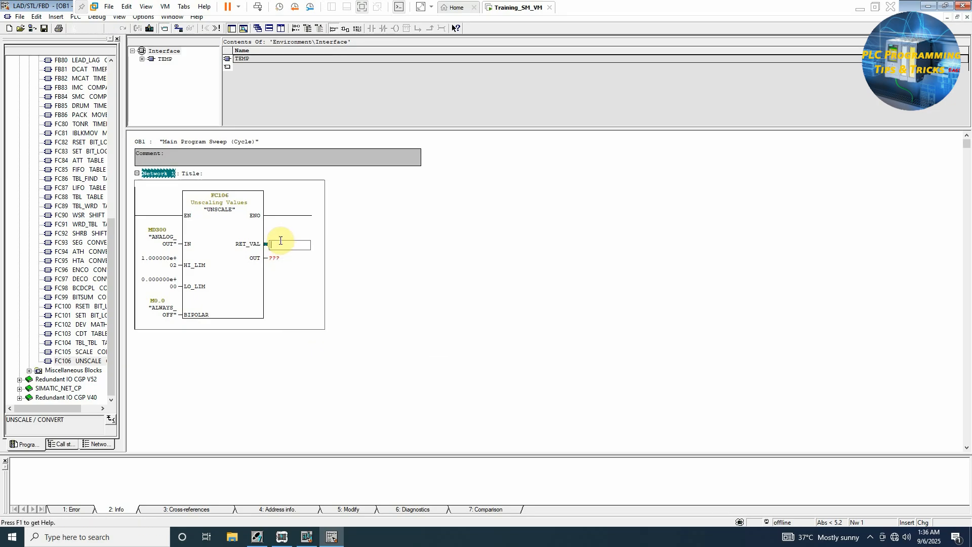
type("MW200")
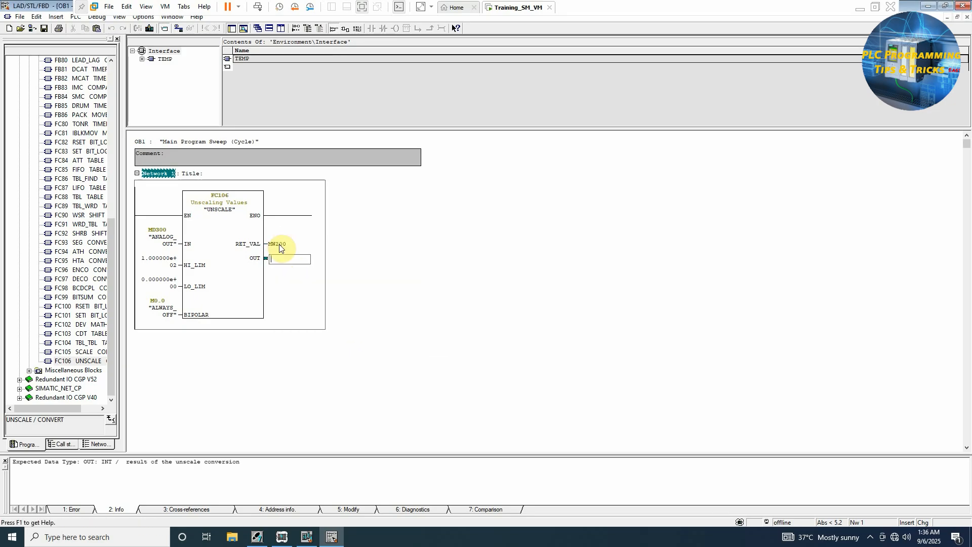
right_click(288, 257)
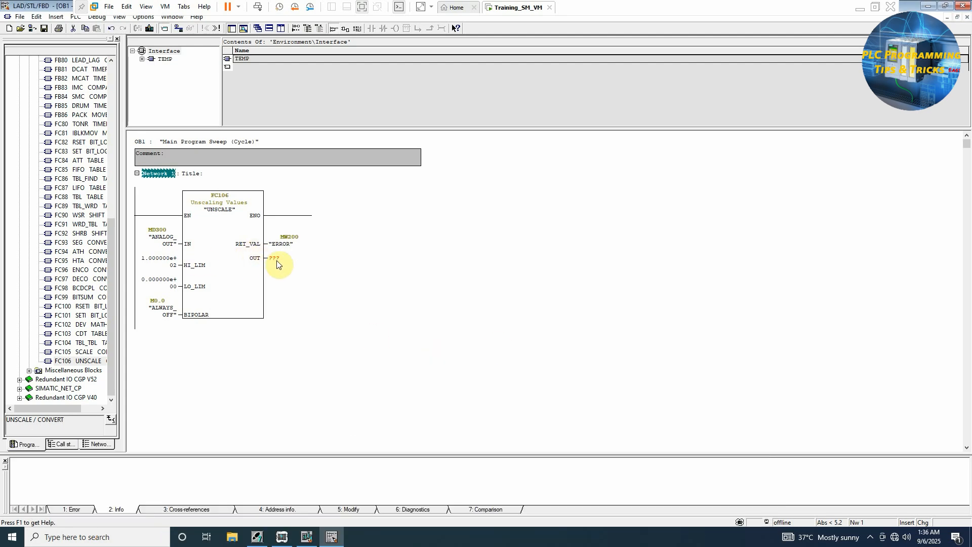
mouse_move(276, 259)
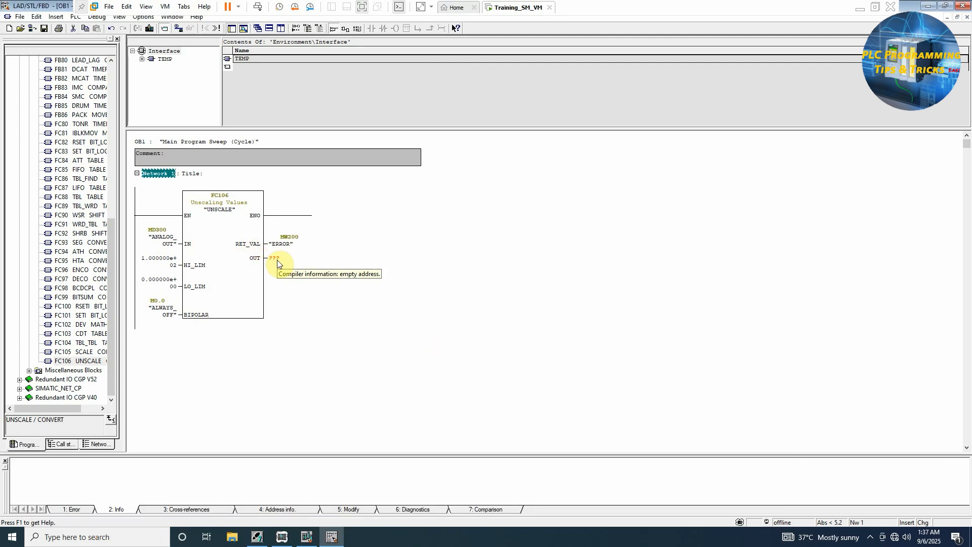
Enter MW400 at FC106's OUT output and define its symbol as CH0_OUTPUT
left_click(274, 258)
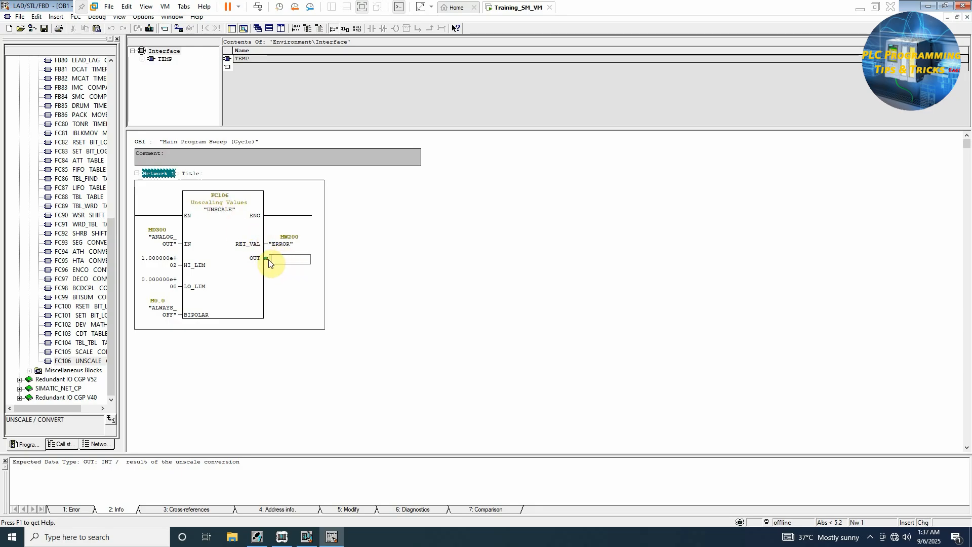
left_click(285, 258)
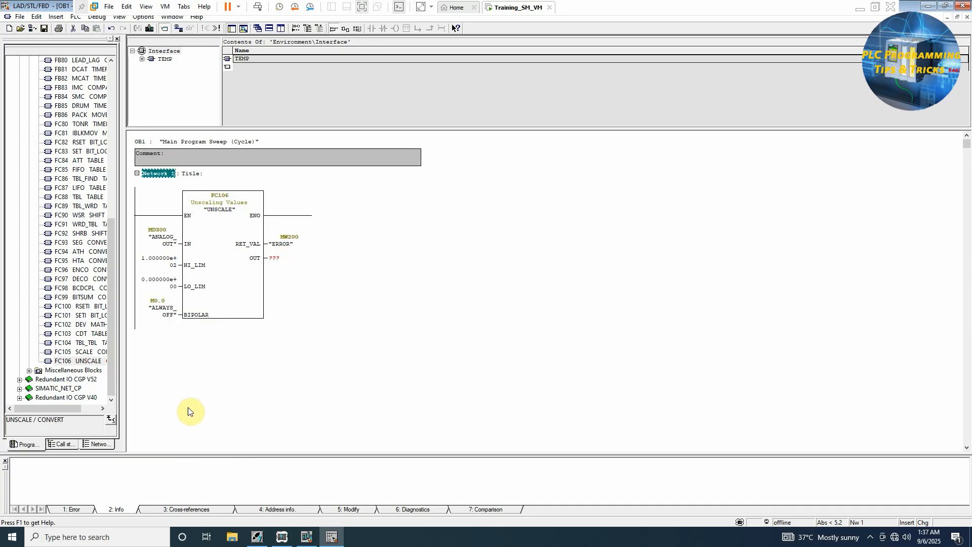
mouse_move(295, 417)
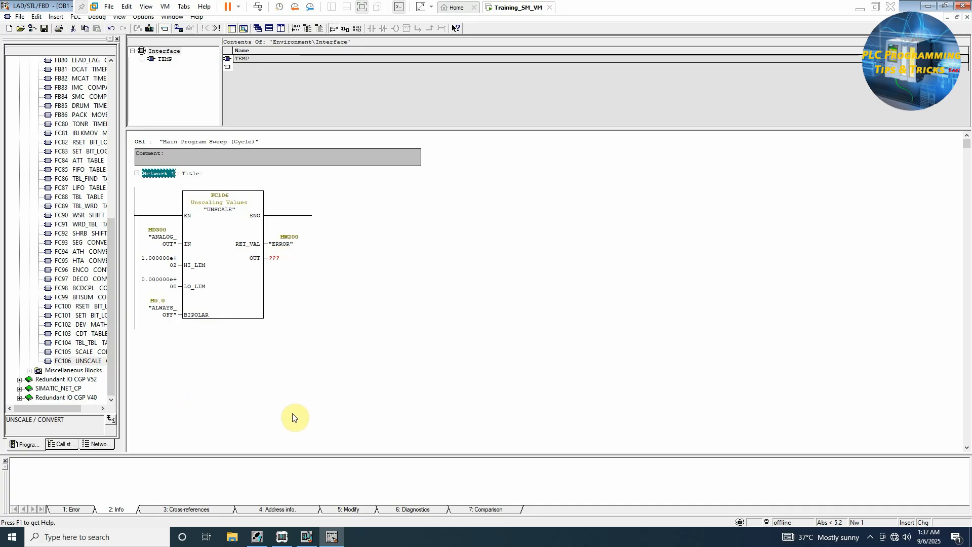
mouse_move(276, 263)
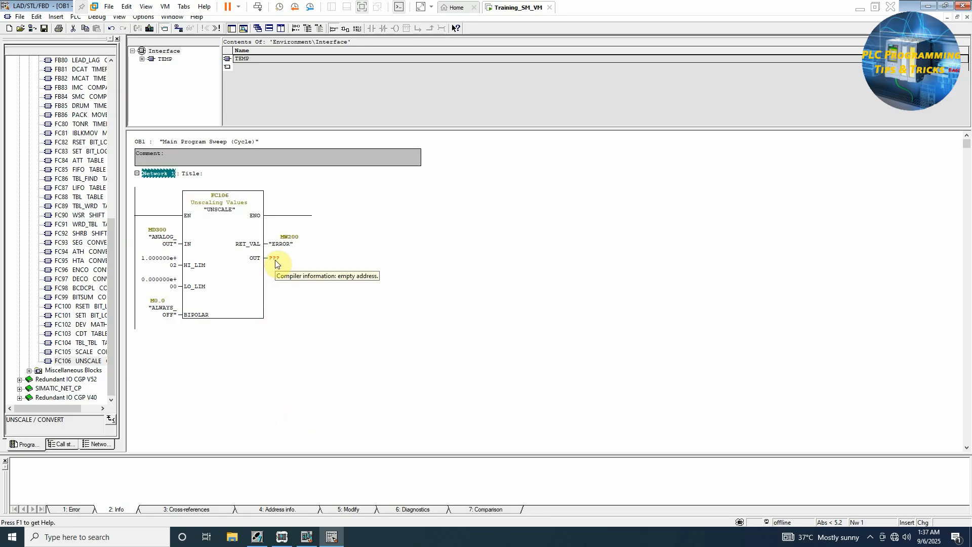
left_click(275, 258)
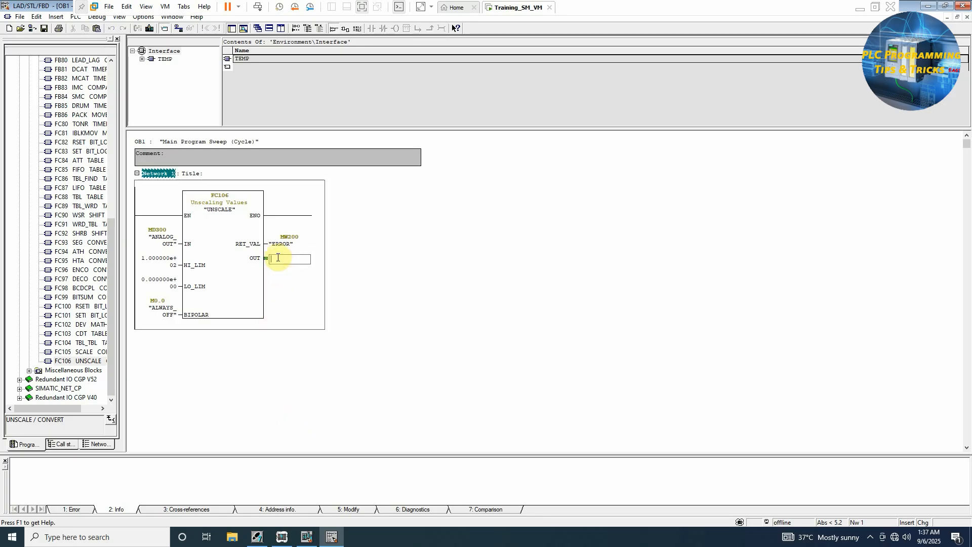
type("MW")
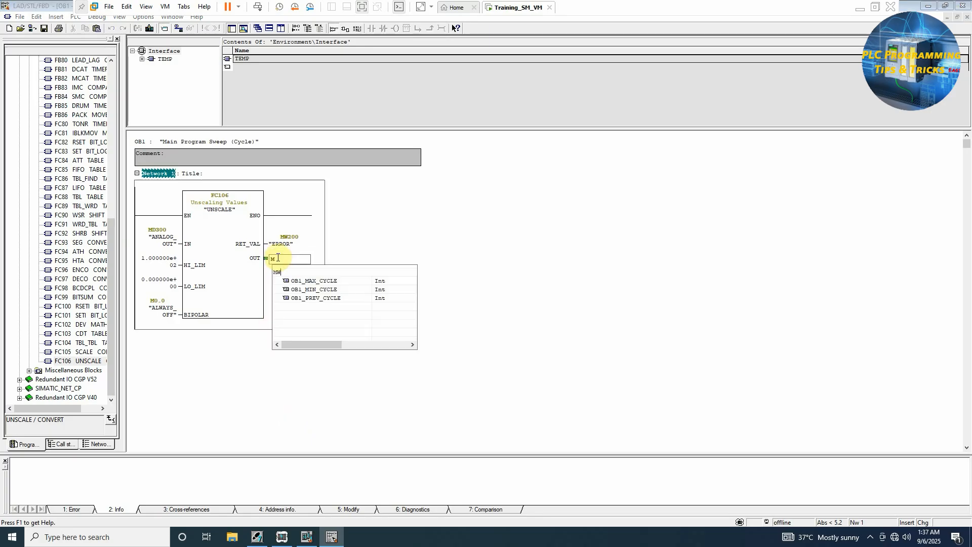
right_click(273, 259)
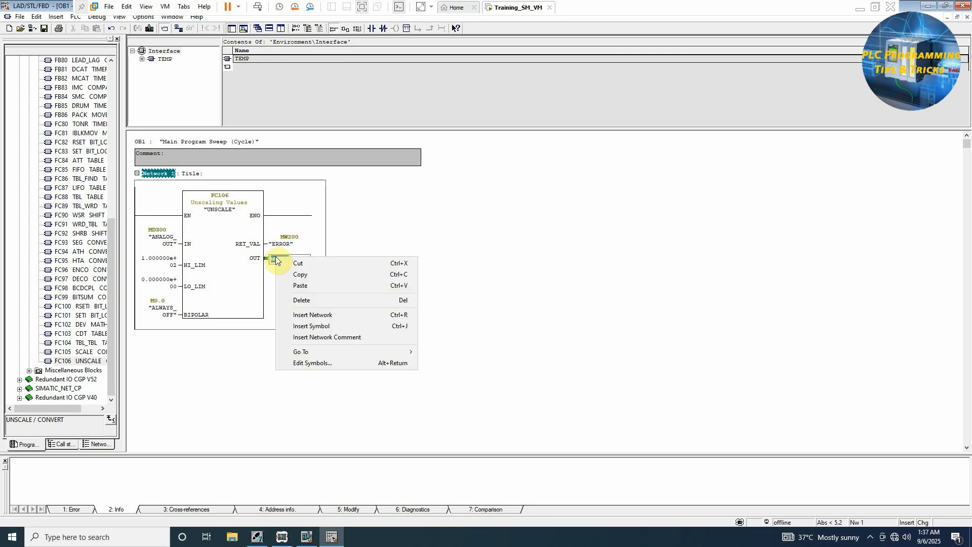
left_click(312, 363)
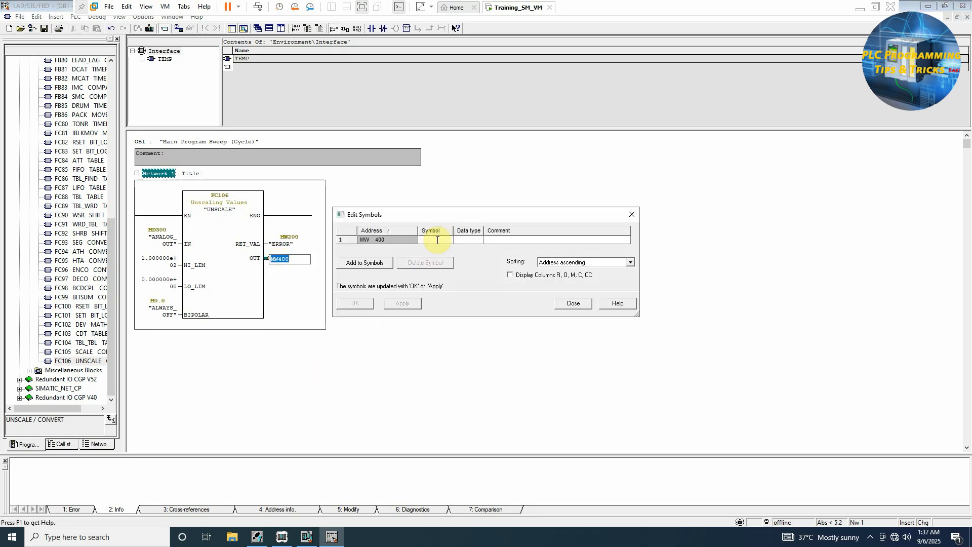
type("CH0")
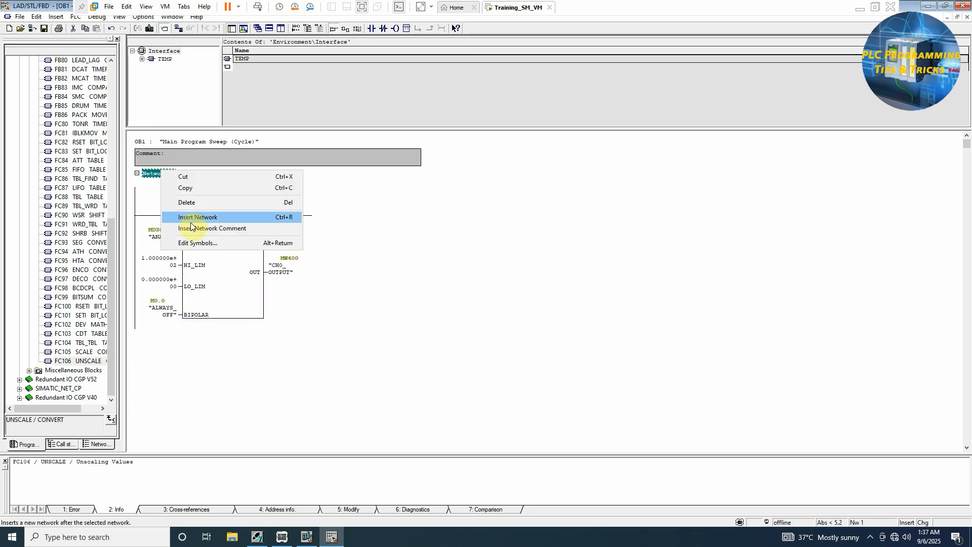
Insert Network 2 with a MOVE box taking MW400 as IN, starting the peripheral output address at OUT
left_click(199, 216)
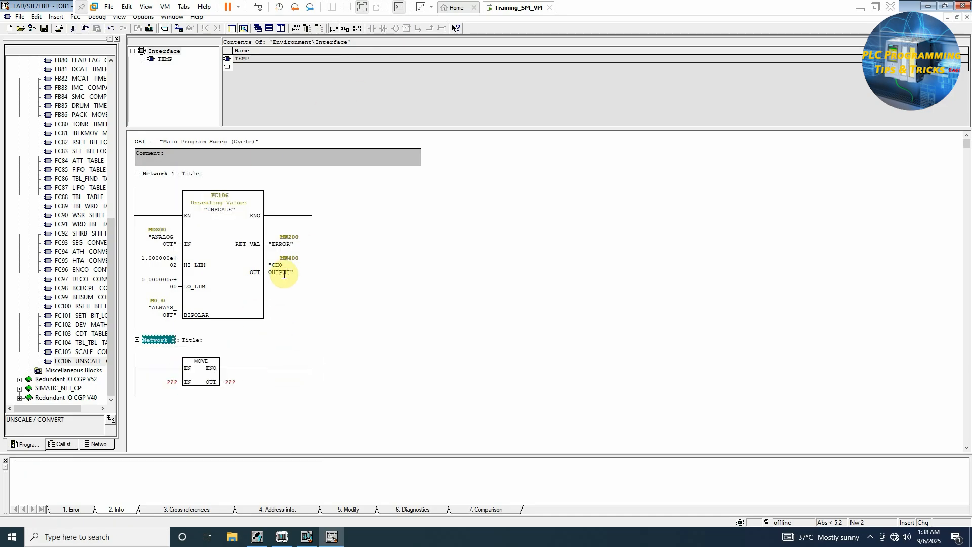
left_click(168, 381)
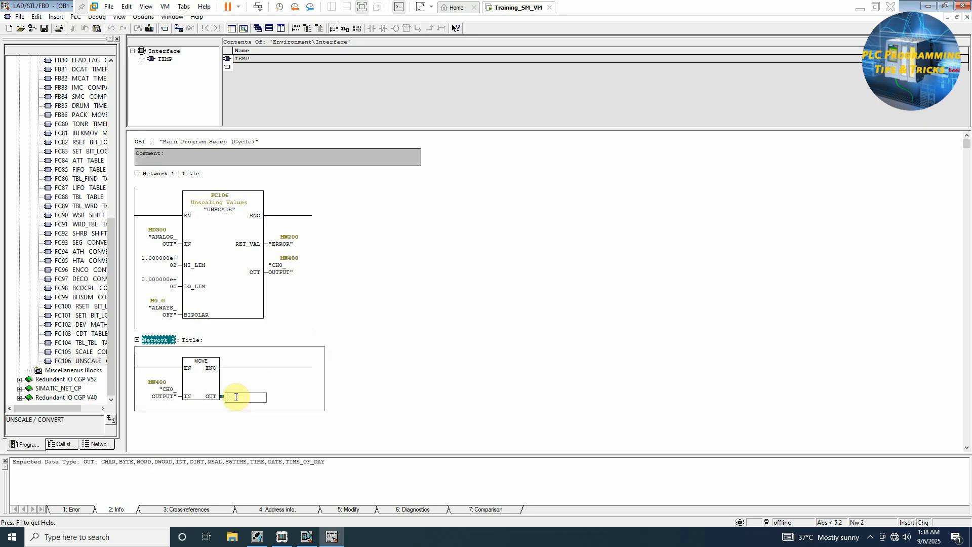
type("P")
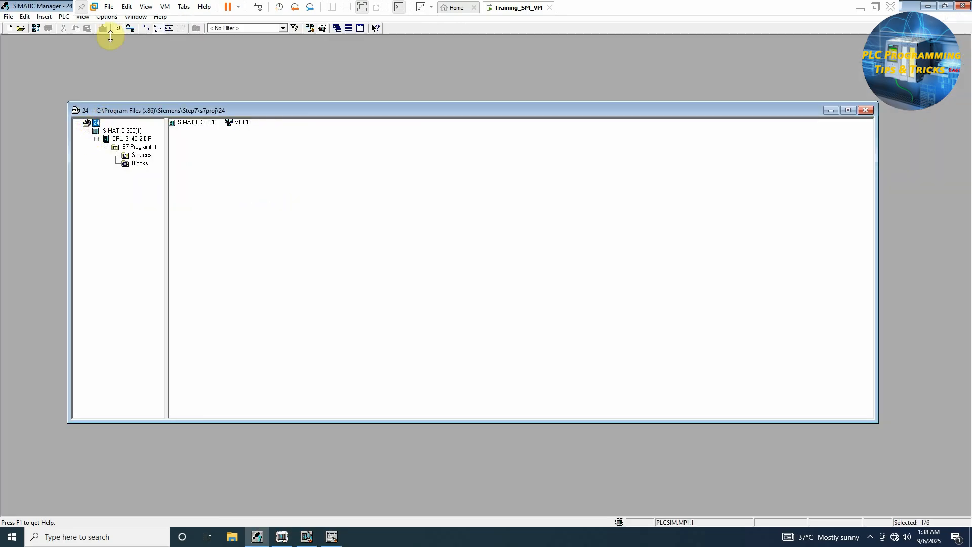
Run OB1 on the simulated CPU in PLCSIM, then insert a new variable table into Blocks
left_click(103, 28)
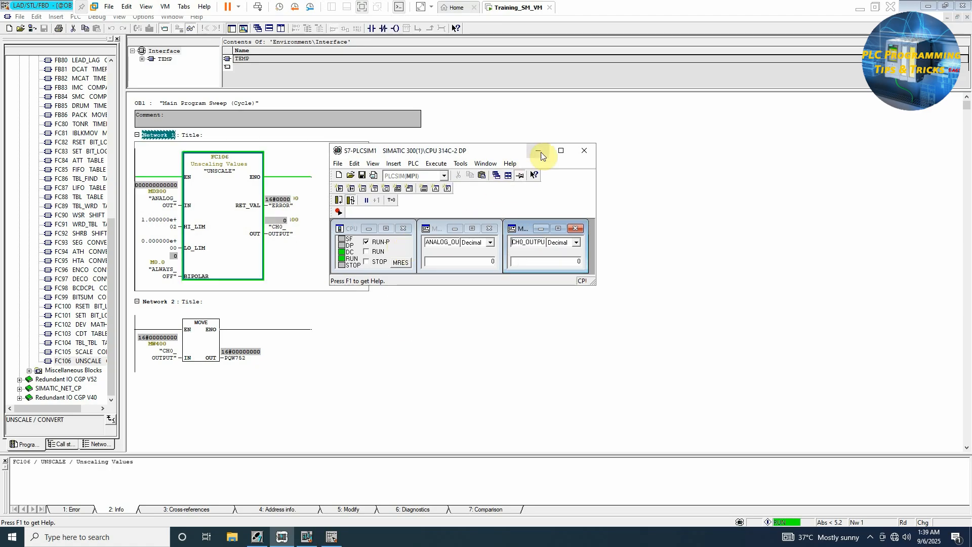
left_click(538, 151)
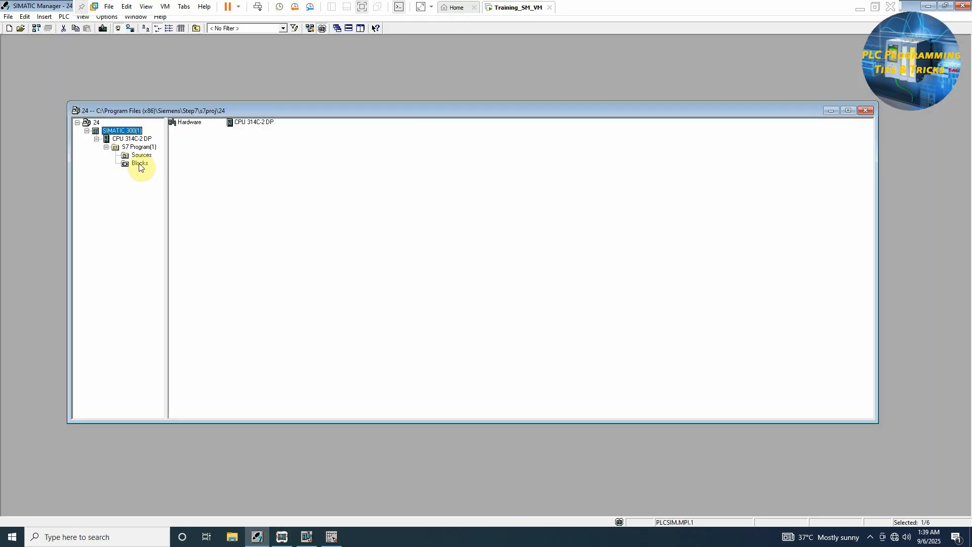
right_click(140, 163)
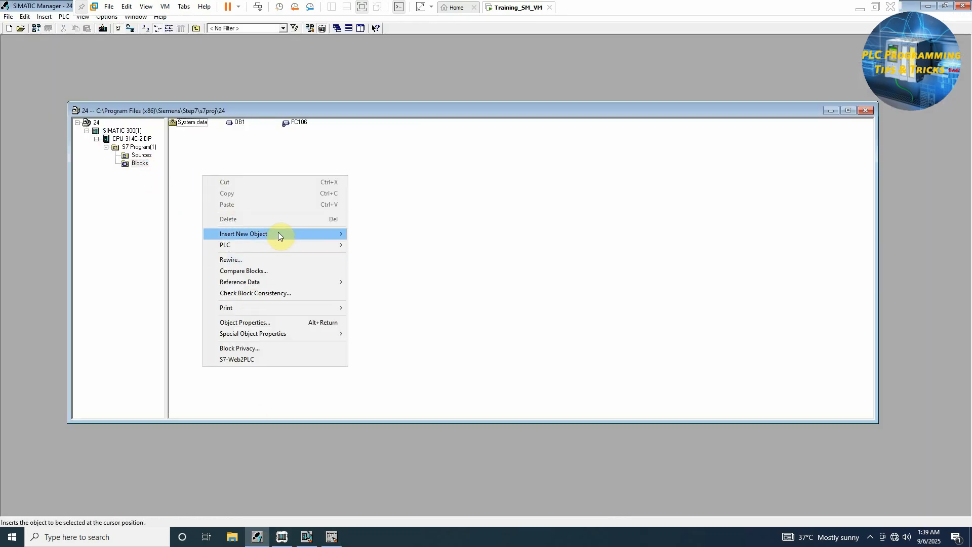
left_click(340, 386)
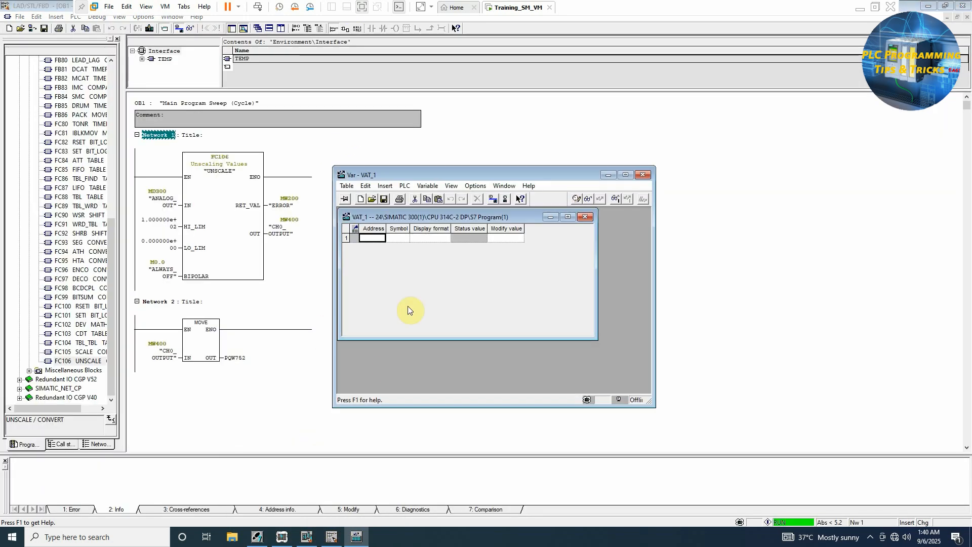
mouse_move(364, 292)
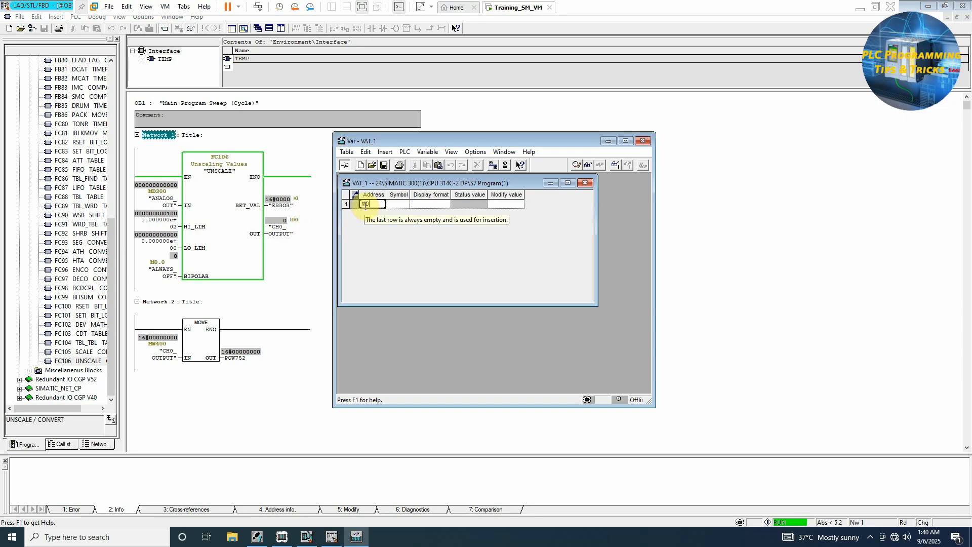
Add MD300 as Floating-Point and MW400 as Decimal to VAT_1
left_click(419, 204)
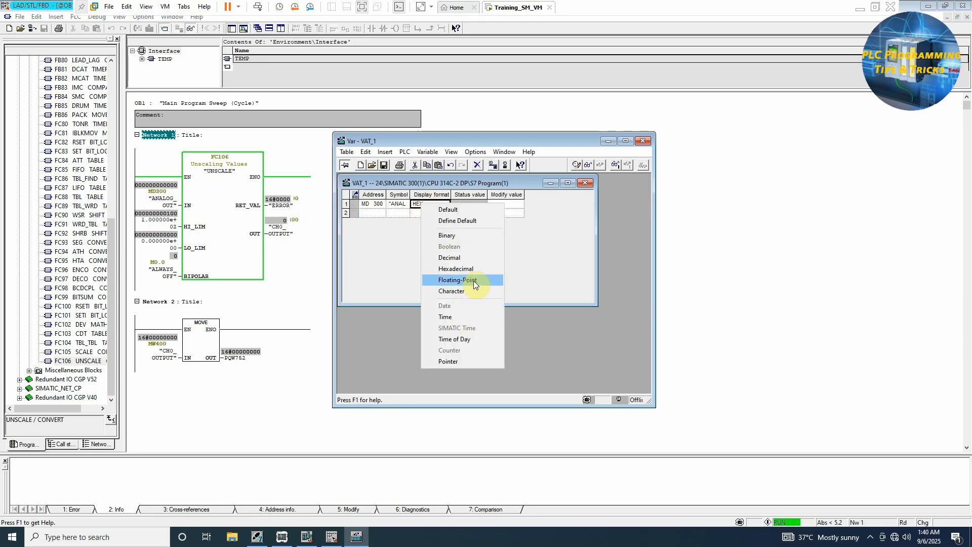
left_click(459, 279)
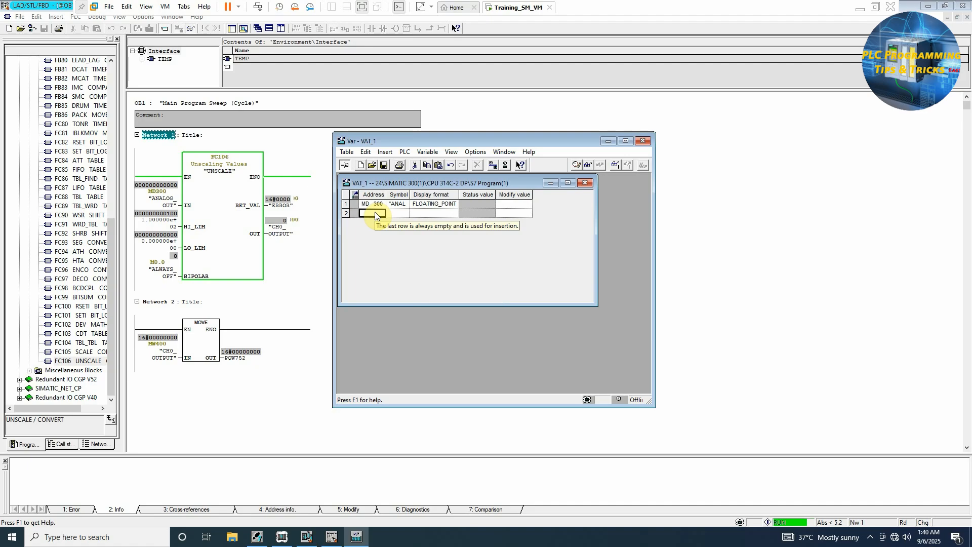
type("MW400")
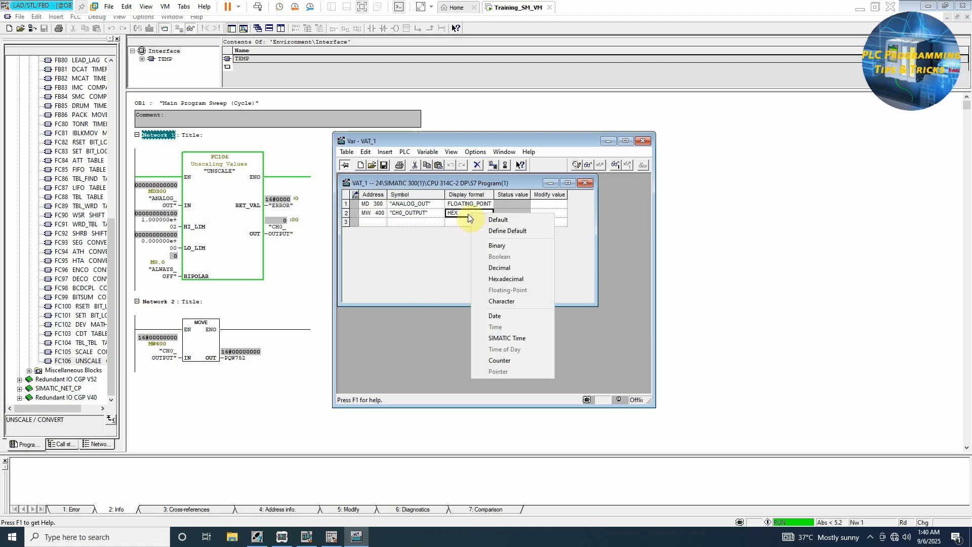
left_click(499, 267)
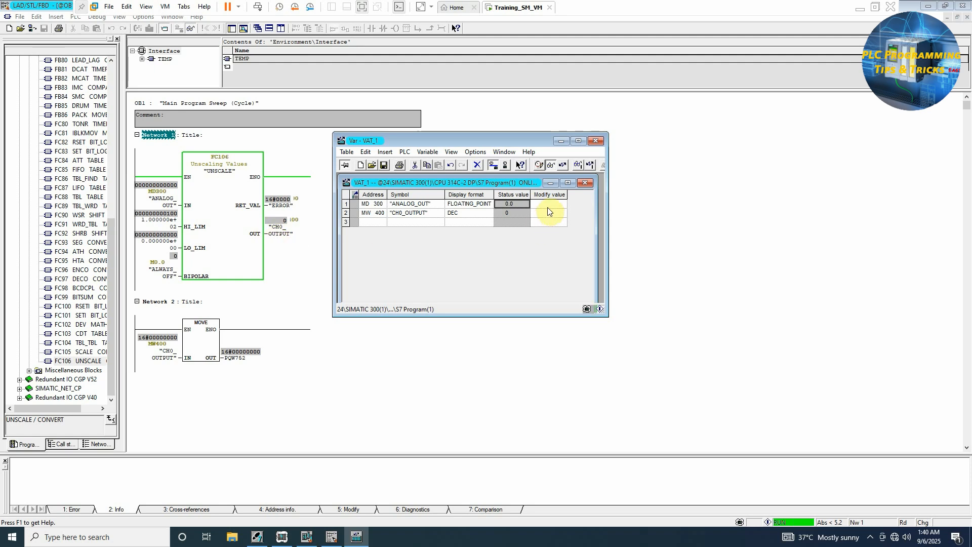
Write 100.0, 50.0 and 10.0 to ANALOG_OUT, checking CH0_OUTPUT reads 27648, 13824 and 2764
type("10")
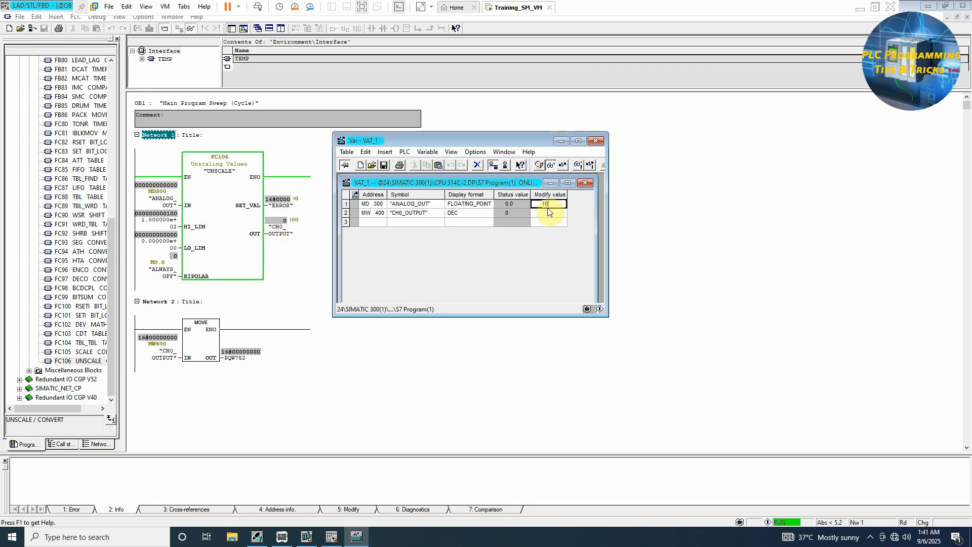
type("100.0")
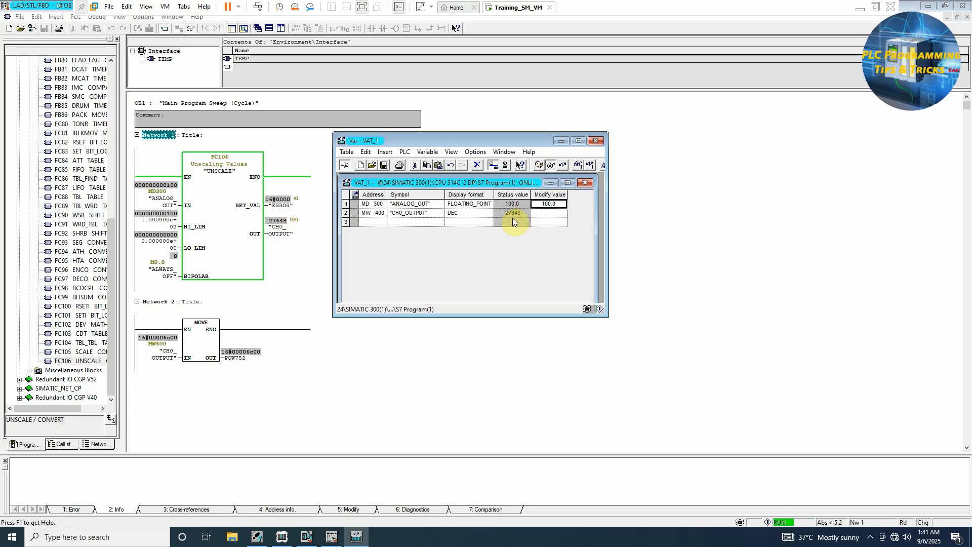
mouse_move(518, 220)
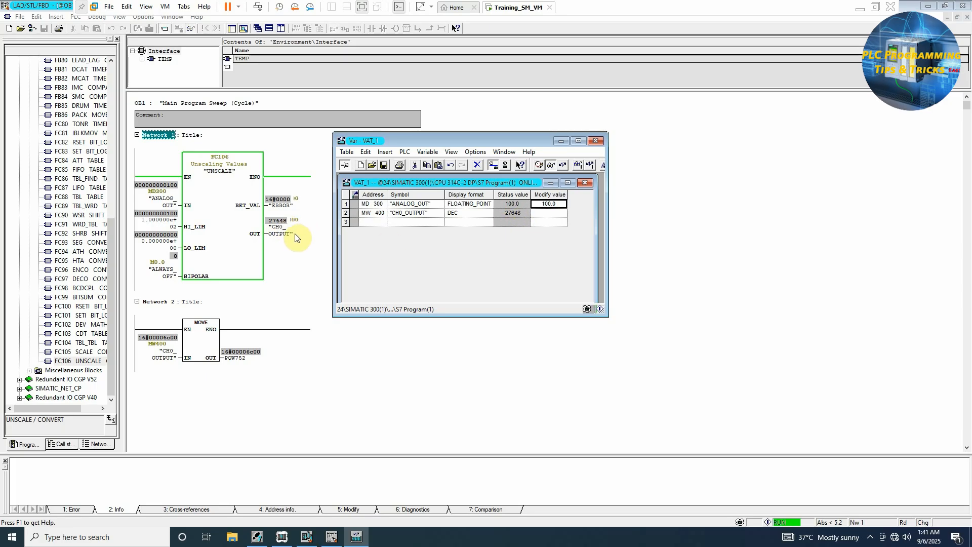
left_click(548, 204)
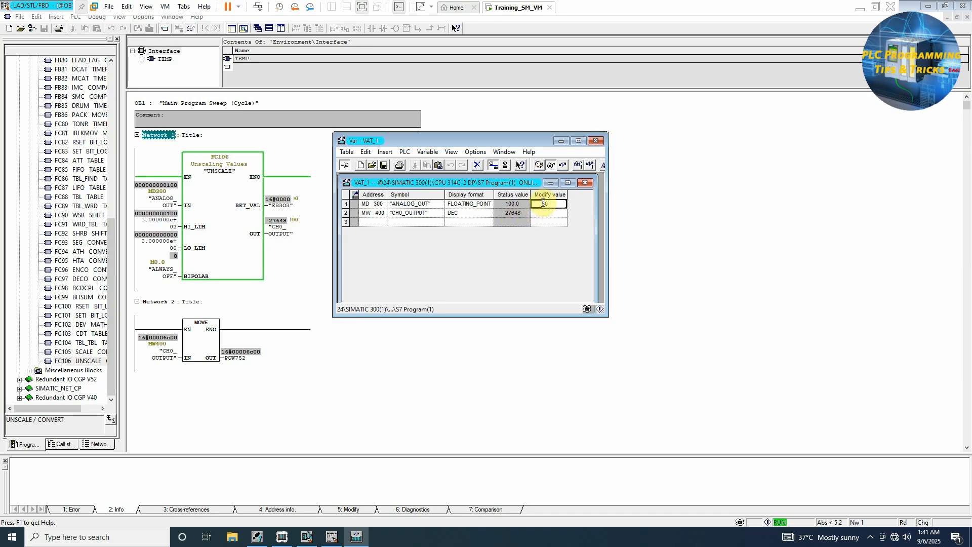
type("50.0")
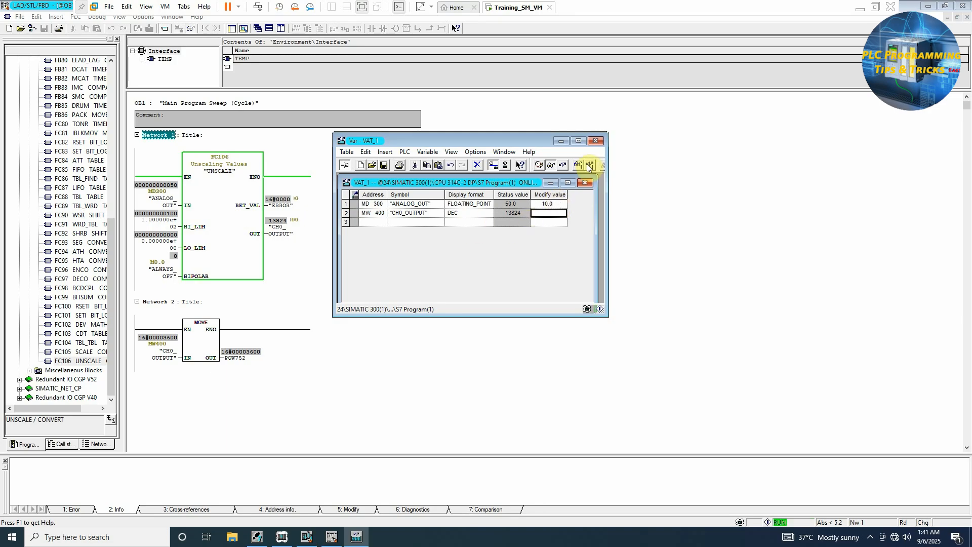
left_click(588, 164)
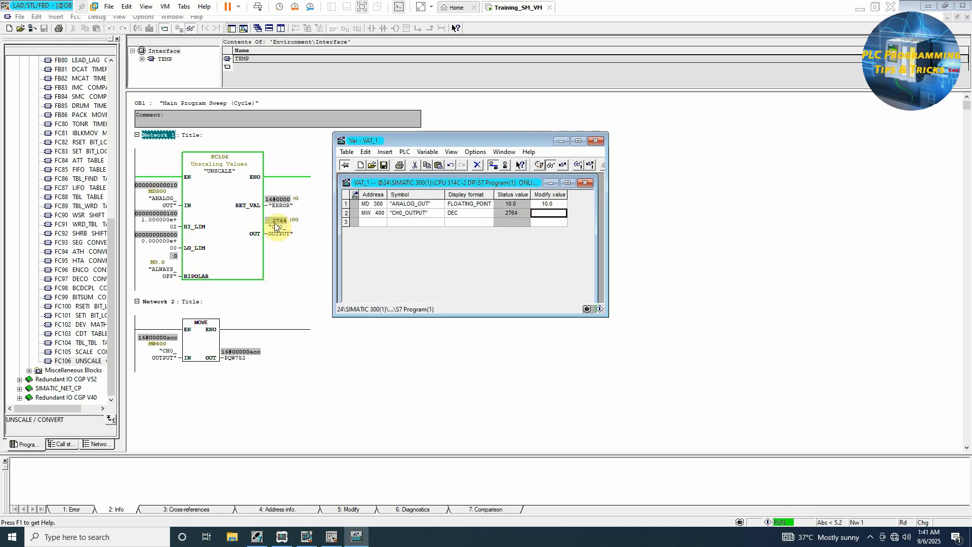